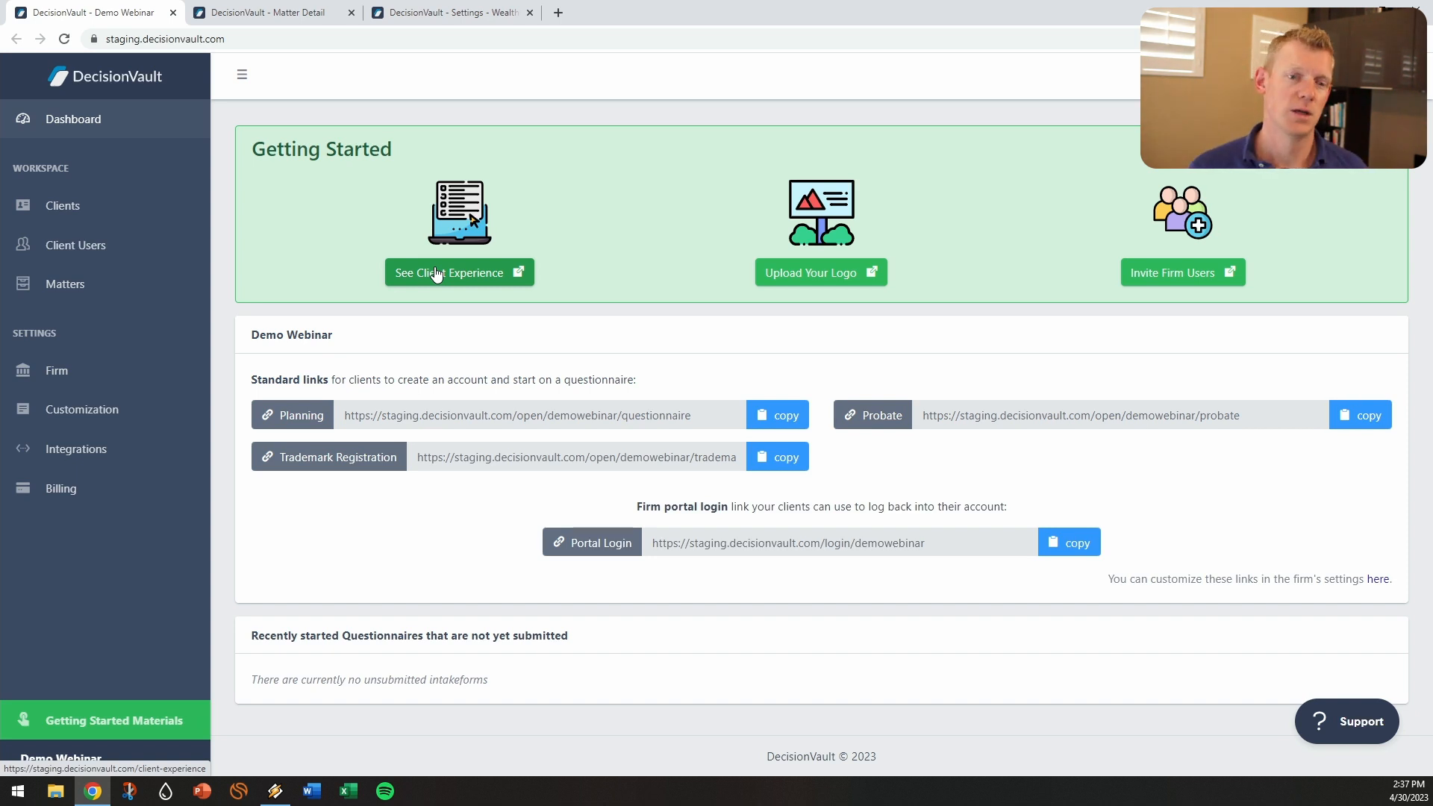
Open the client questionnaire experience, review the Assets section, and return to the completed section list.
left_click(459, 272)
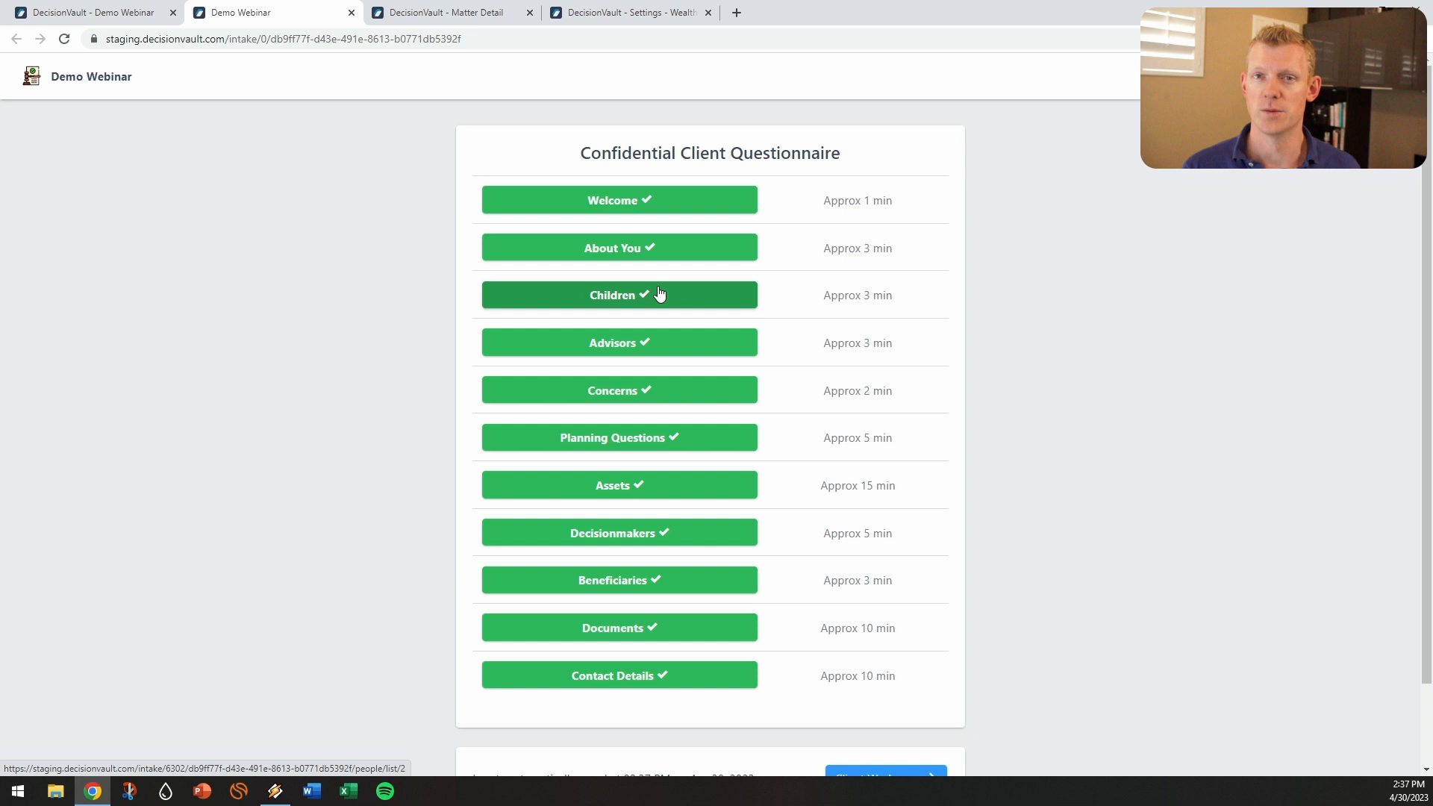
left_click(618, 485)
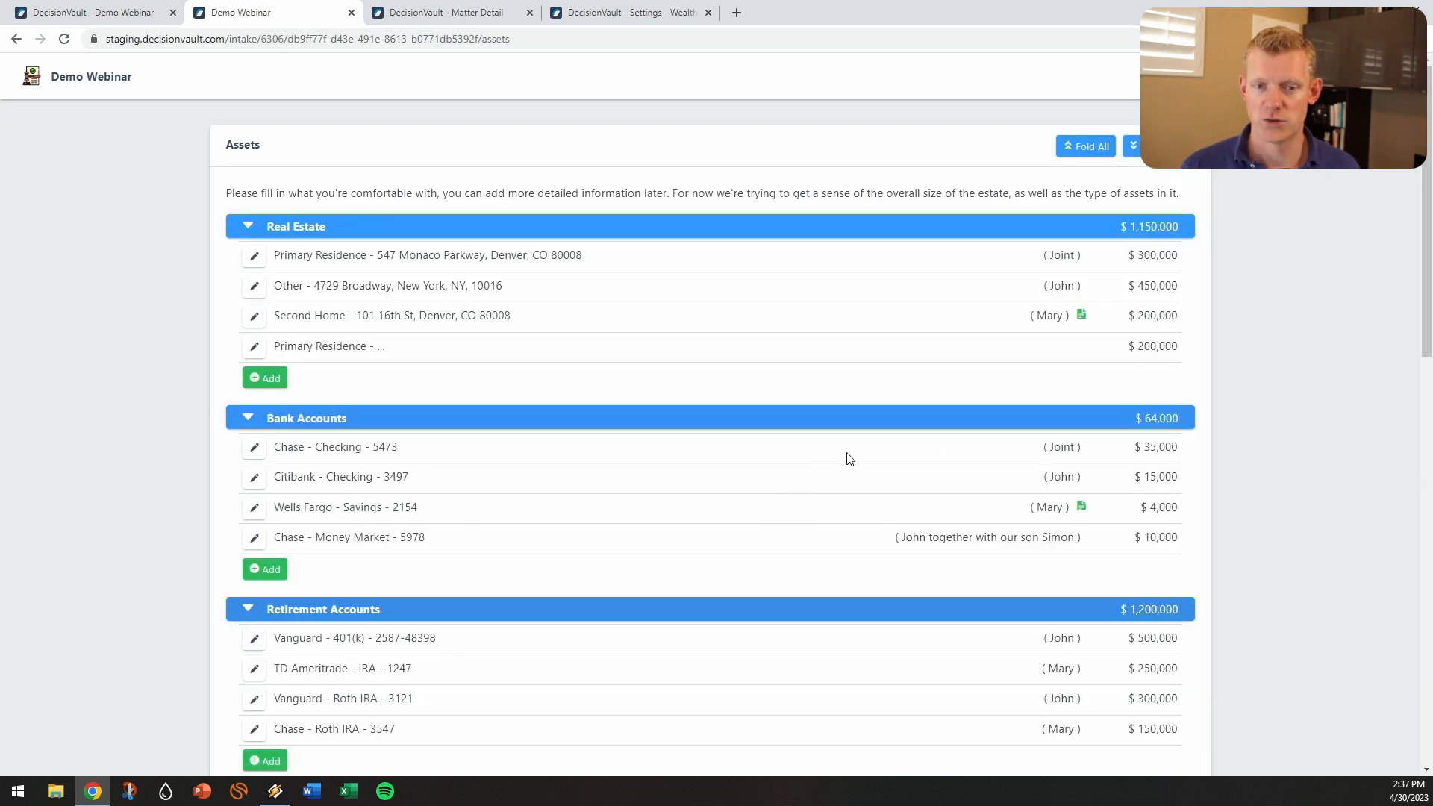
scroll("down", 3)
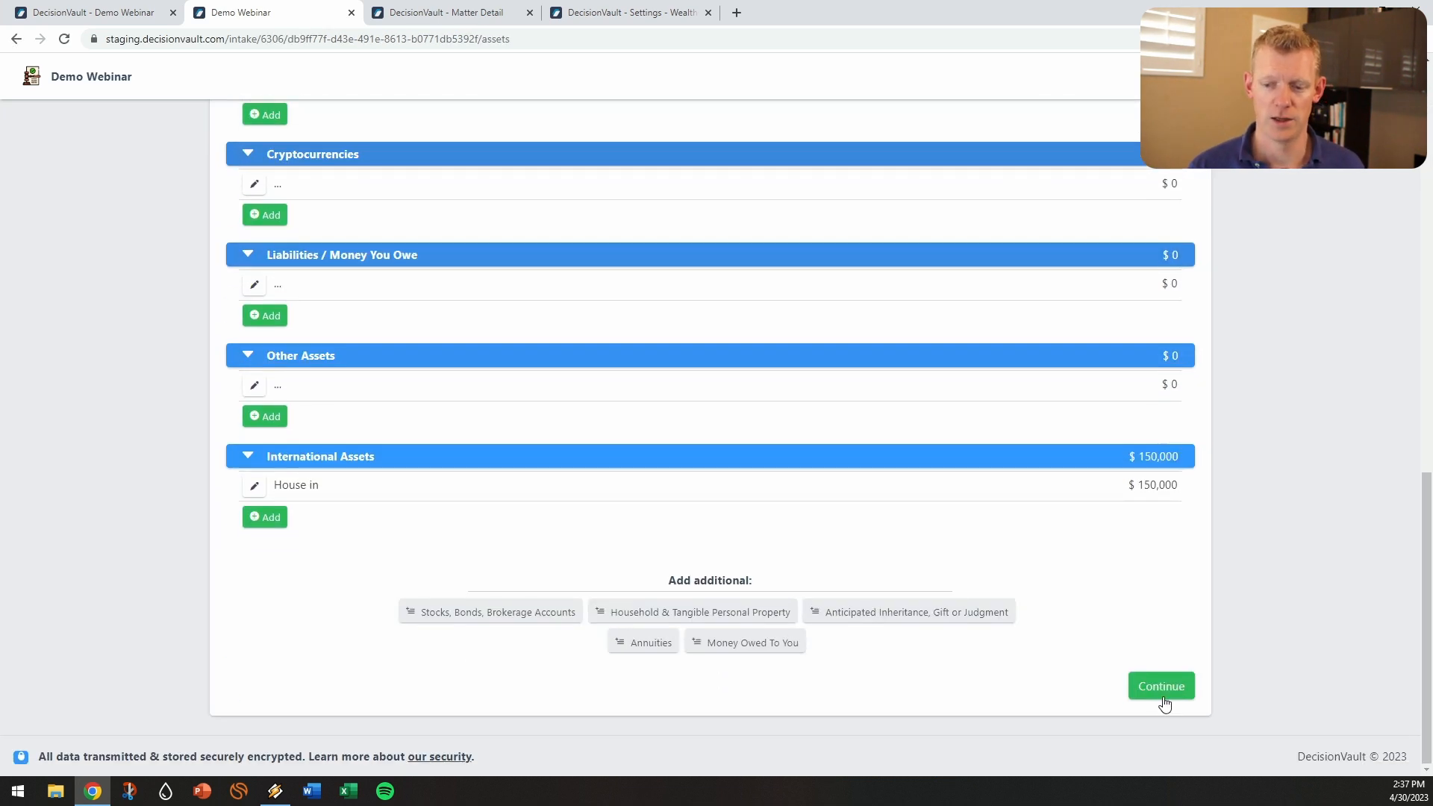
left_click(1160, 685)
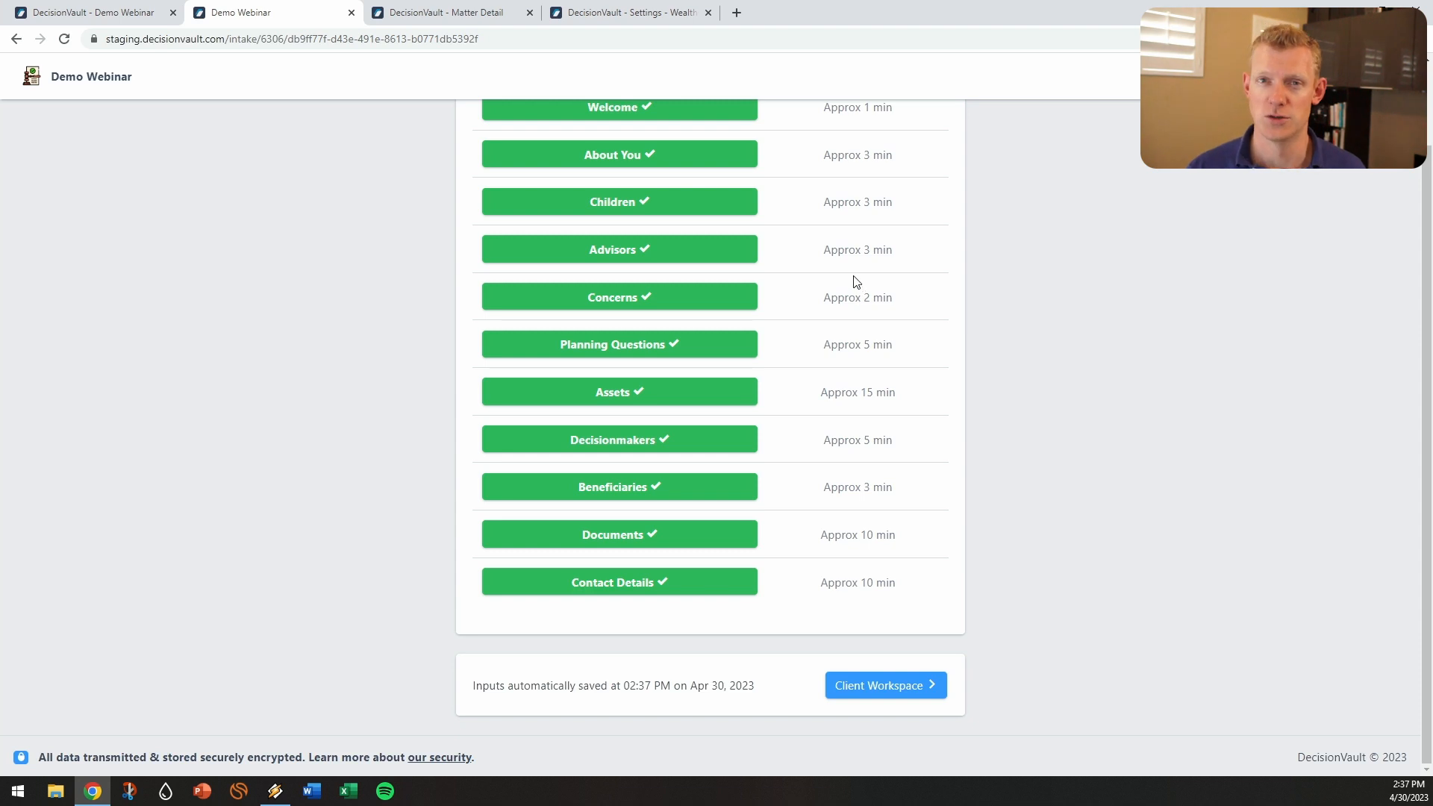
mouse_move(700, 277)
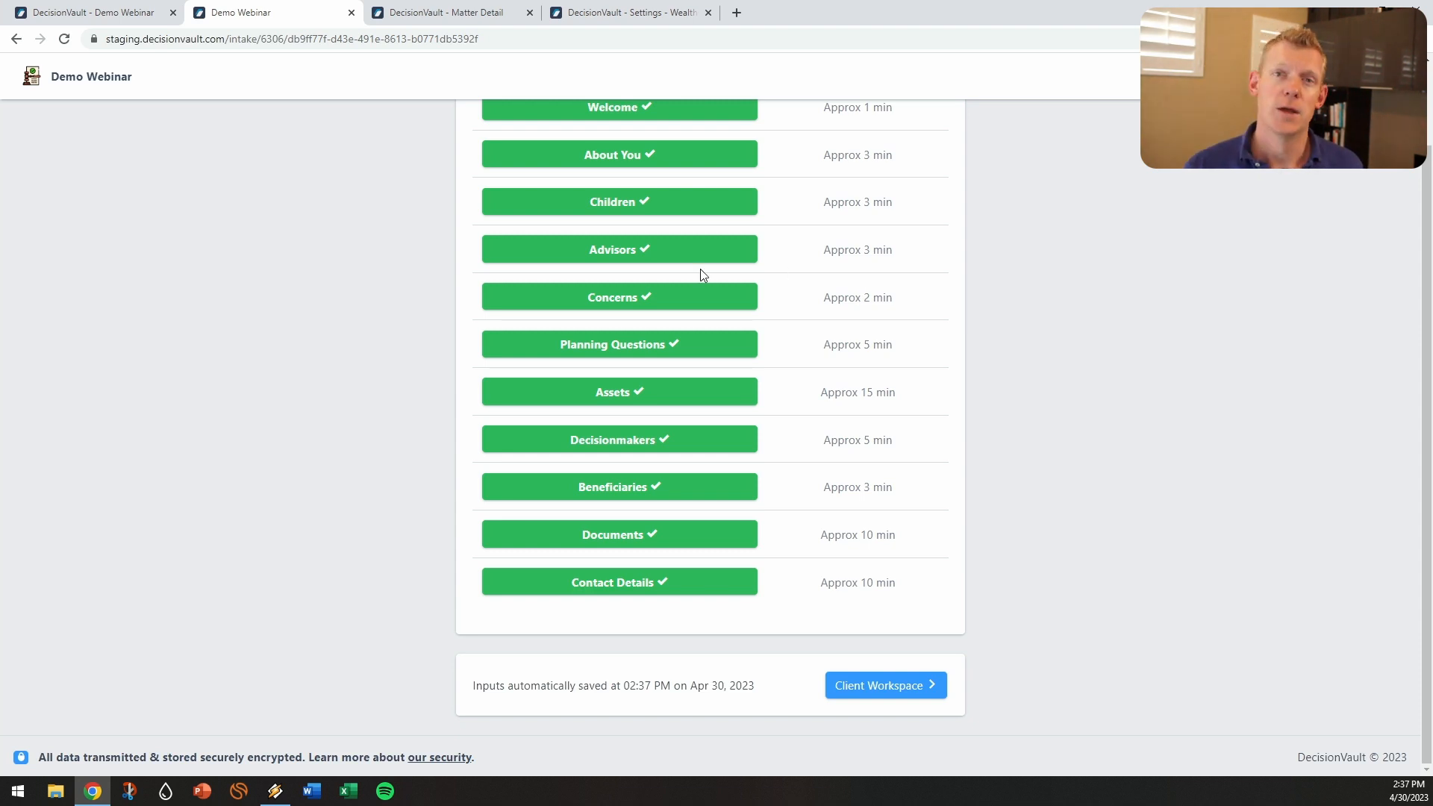
mouse_move(313, 82)
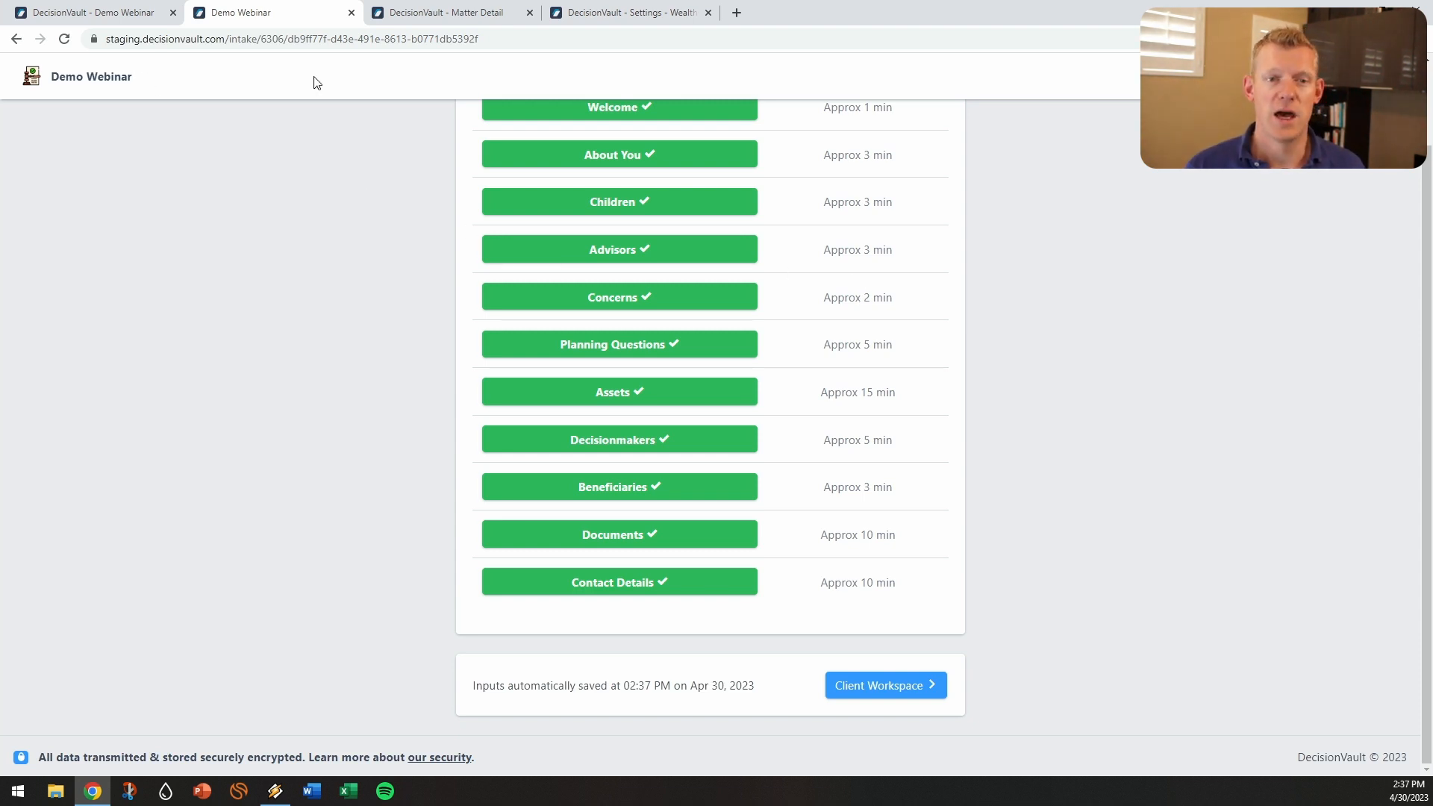
Review the Smith matter's contacts, Documents and Assets tabs, then show the Integrations list.
left_click(443, 12)
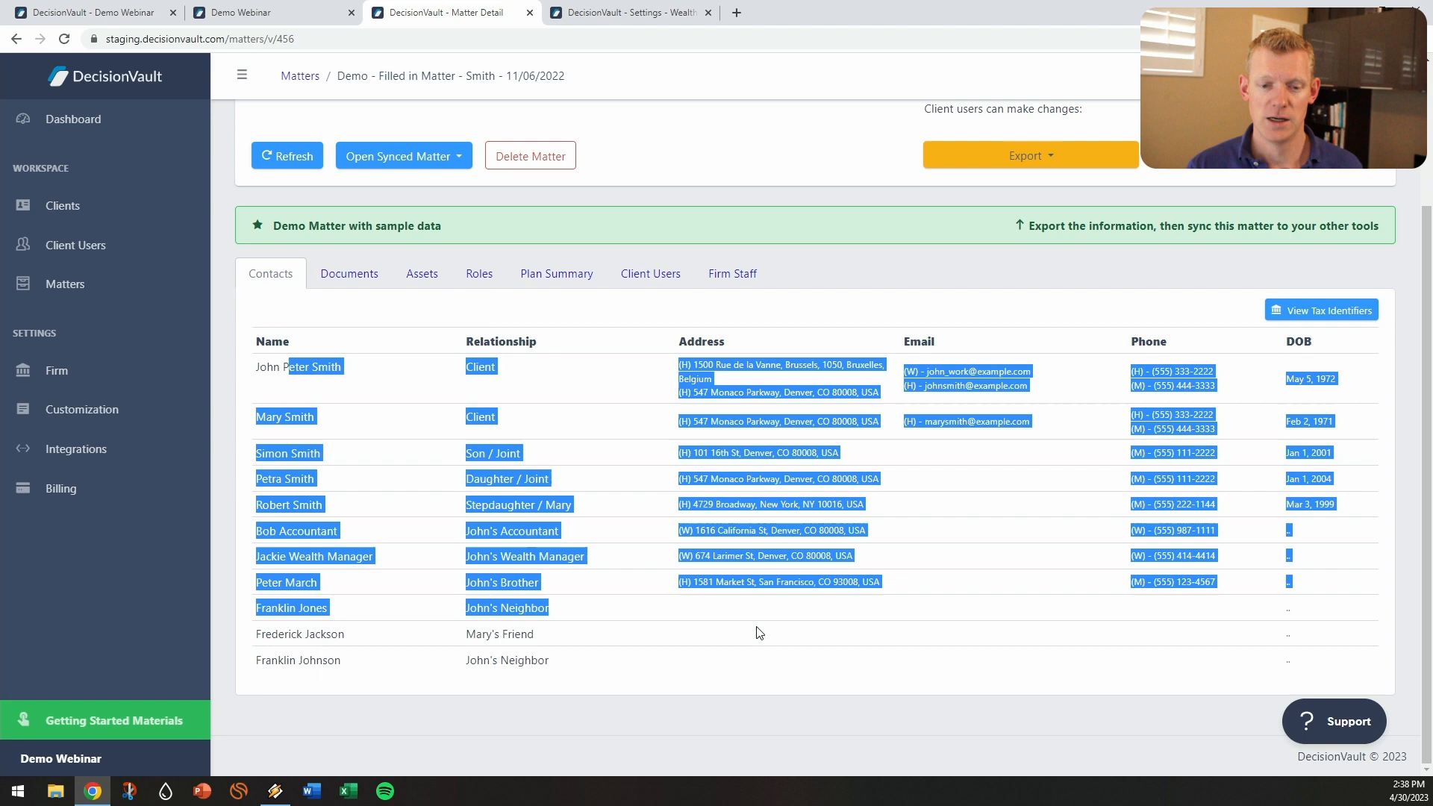
scroll("up", 3)
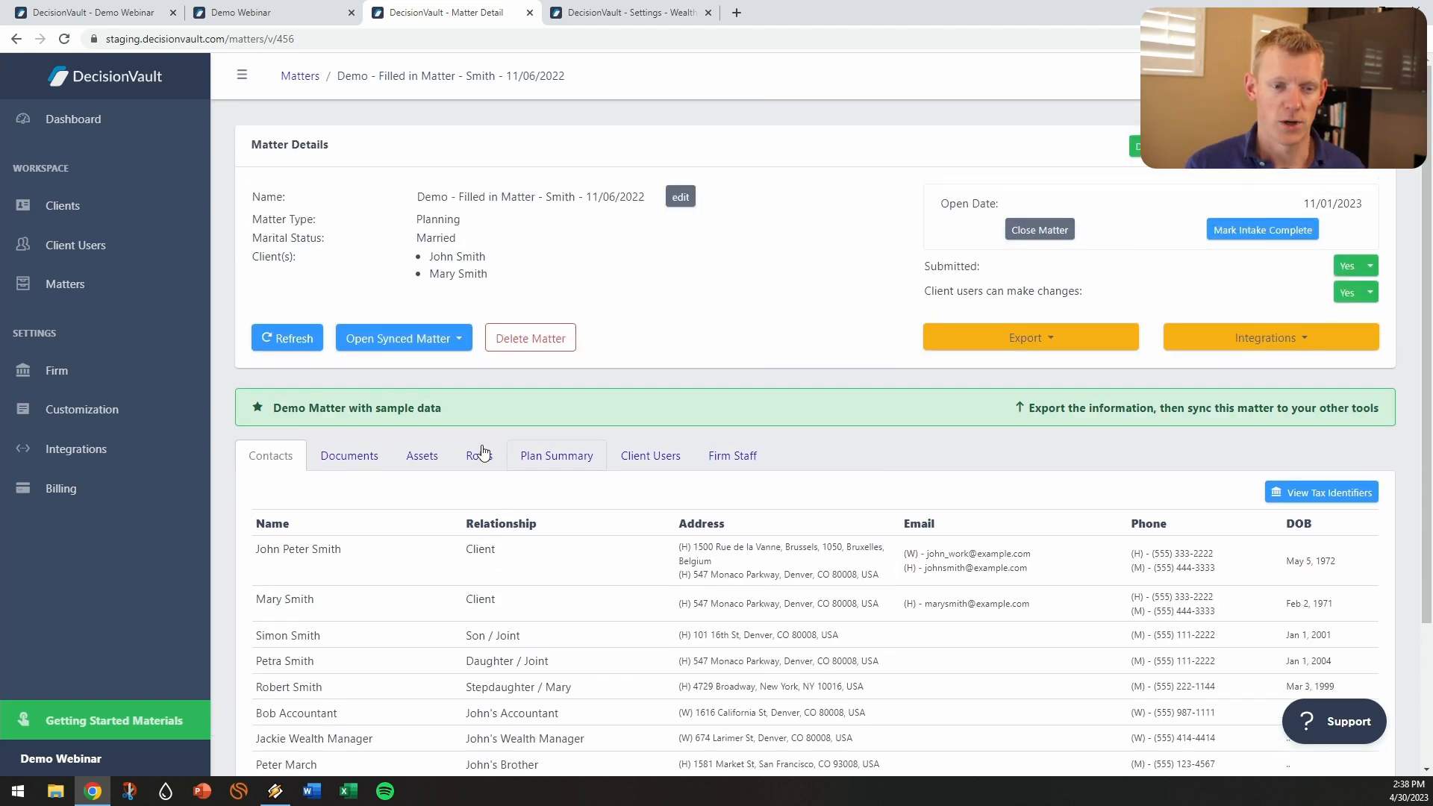
left_click(348, 455)
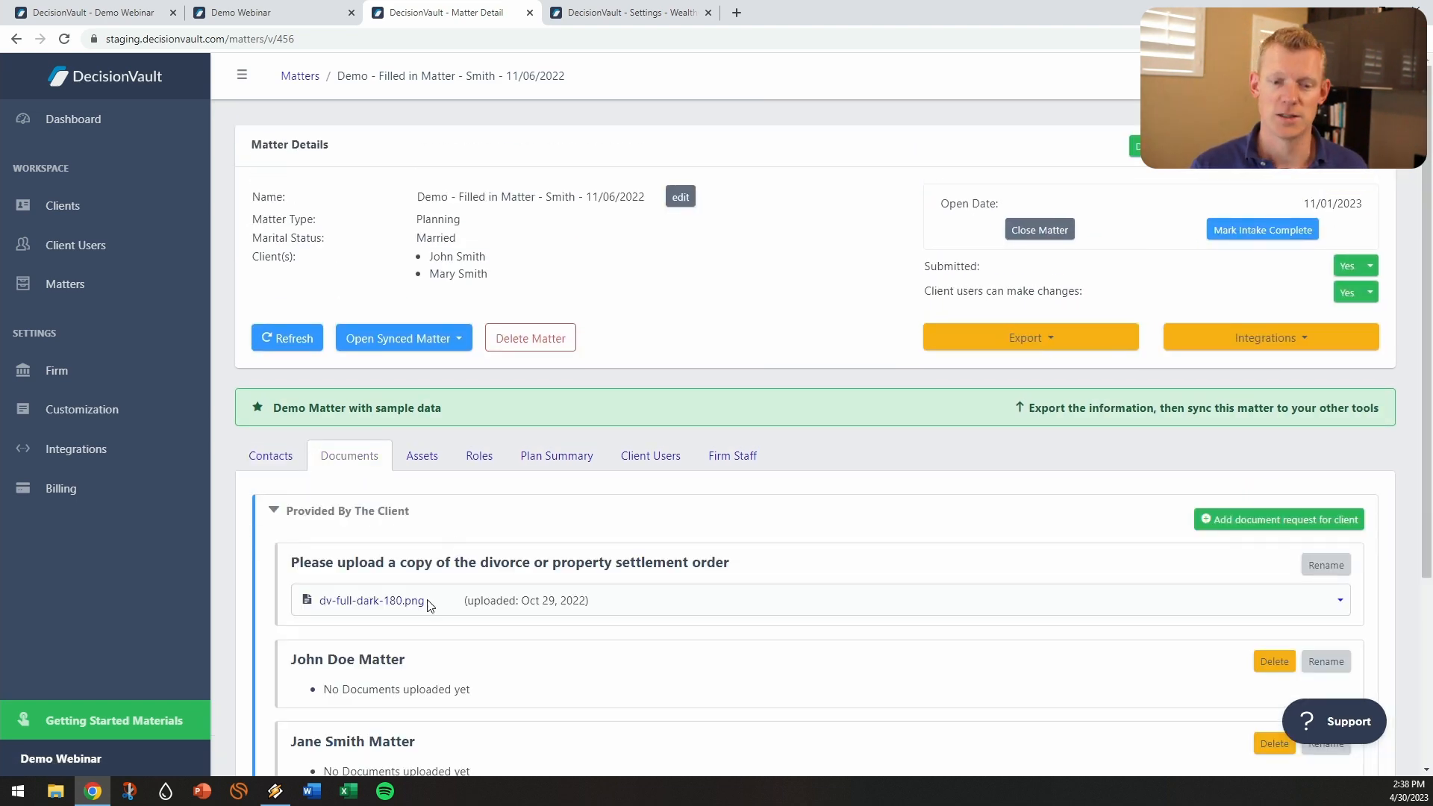
mouse_move(445, 480)
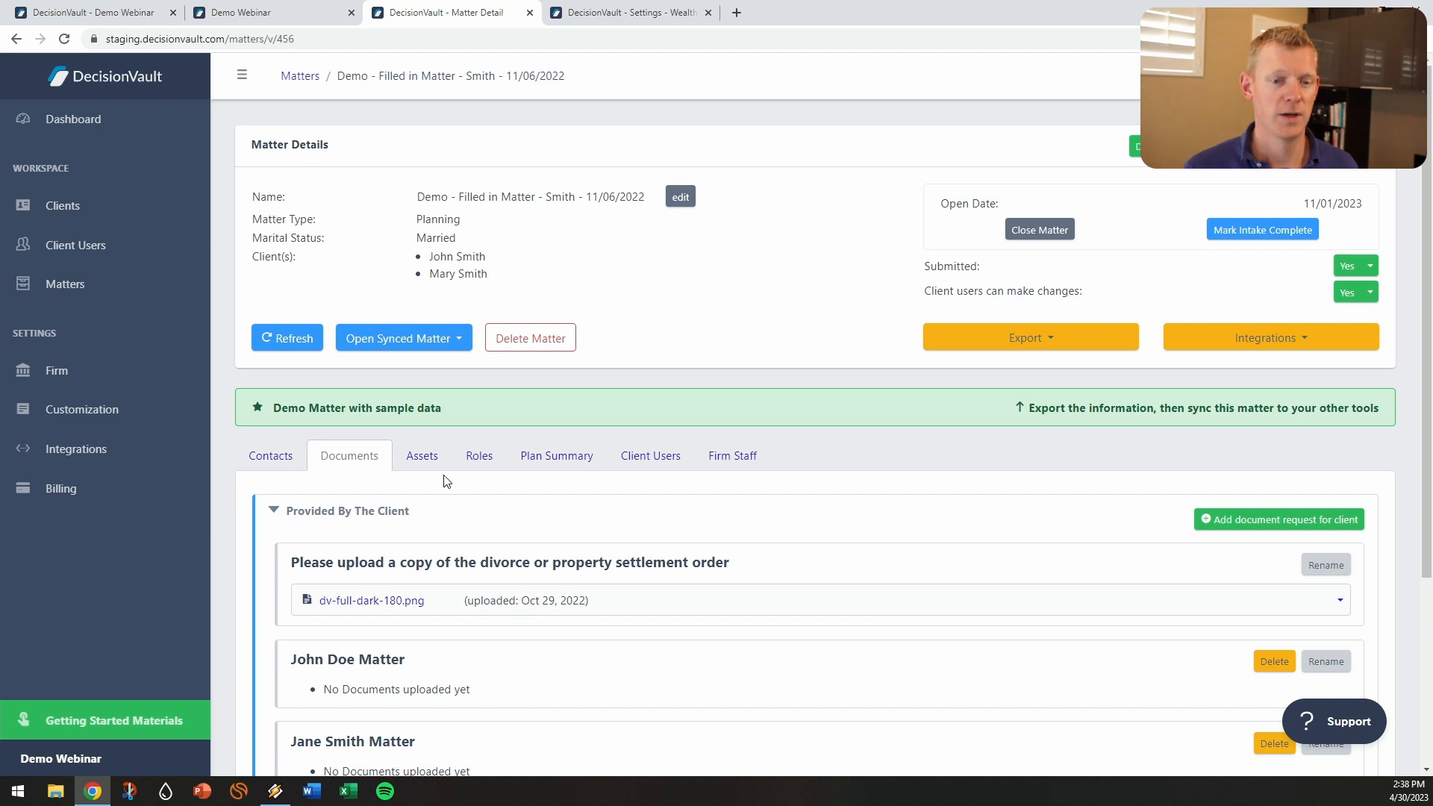
left_click(421, 455)
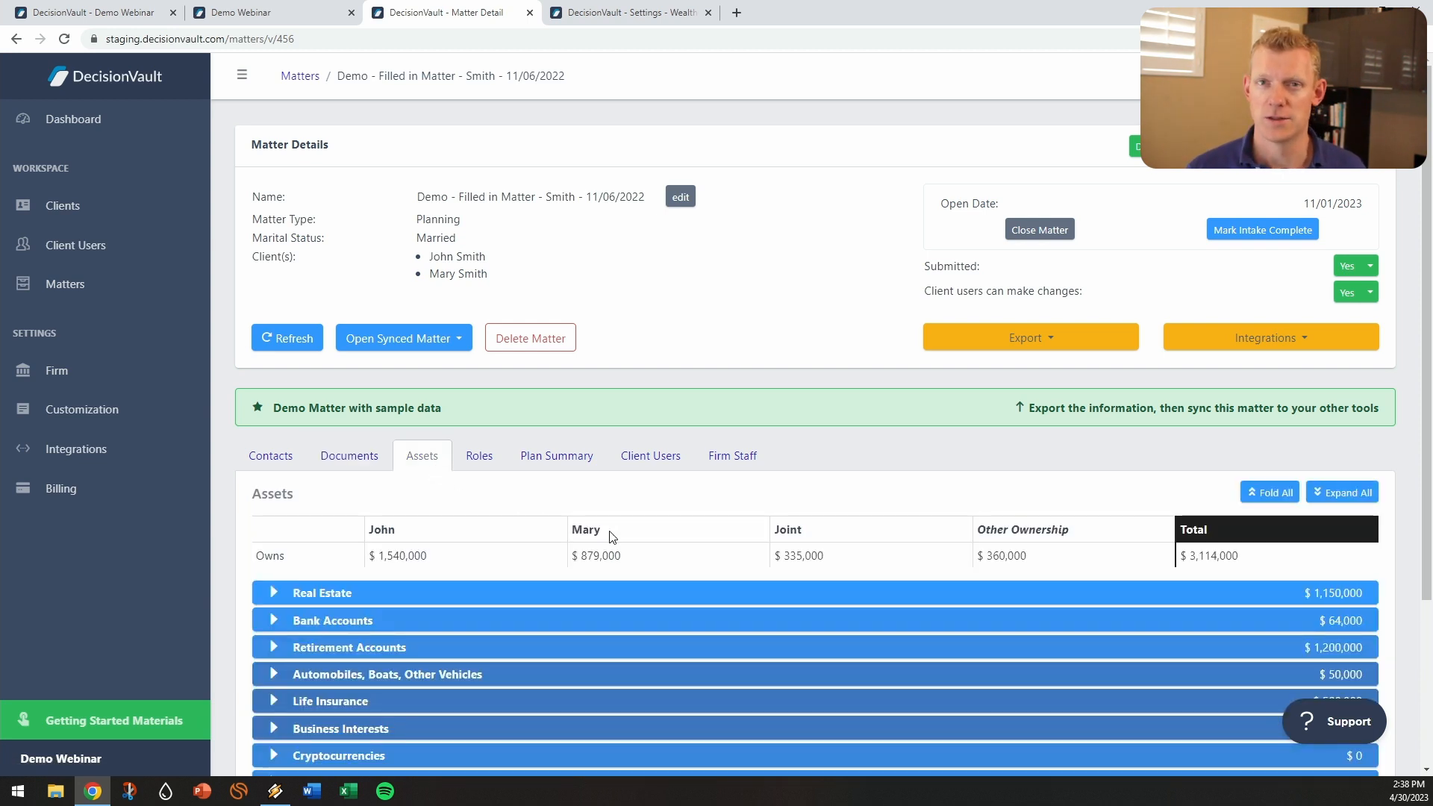
mouse_move(1291, 355)
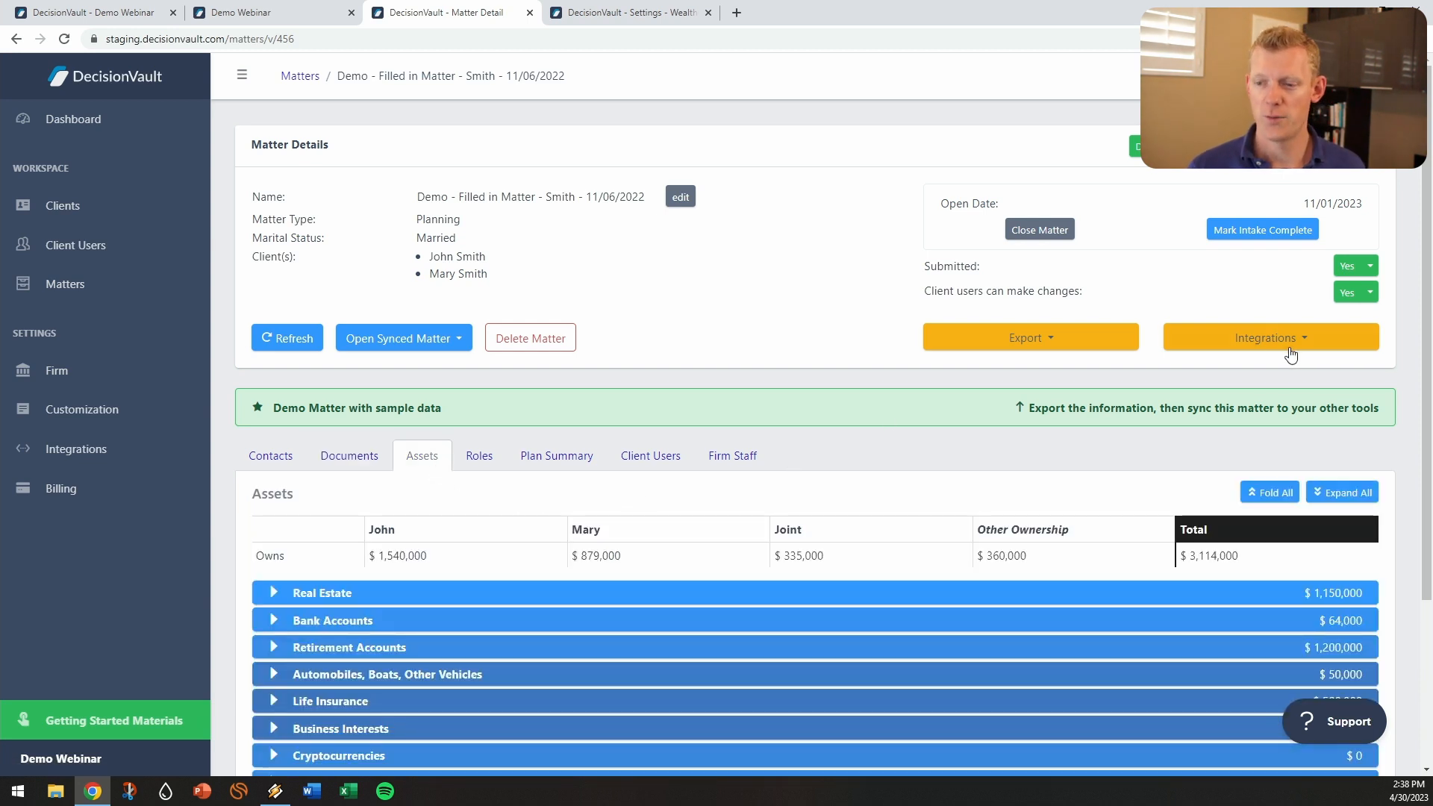
left_click(1270, 336)
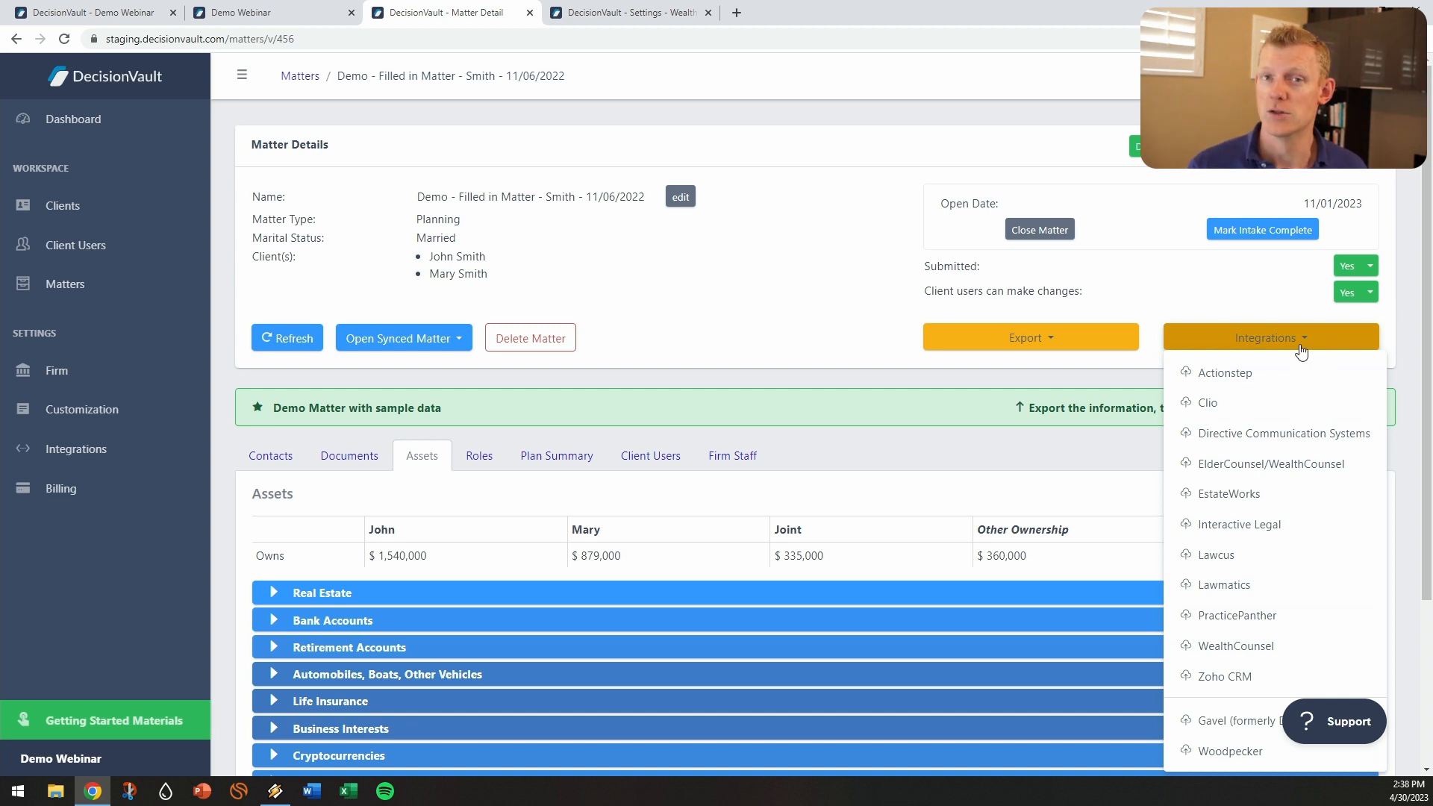
Sync the Smith matter to WealthCounsel with contacts, excluding the brother, neighbours and friend.
left_click(1268, 337)
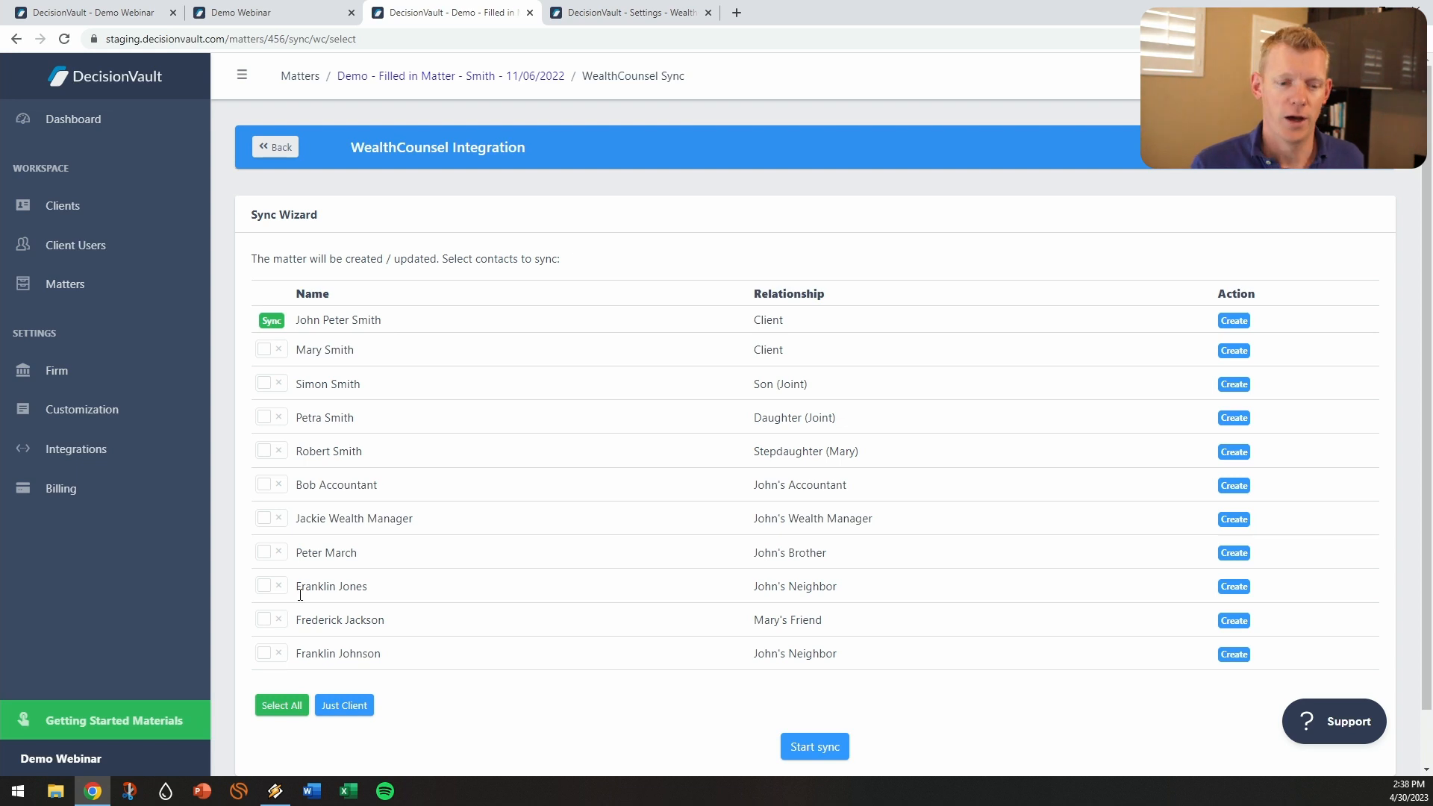
left_click(281, 704)
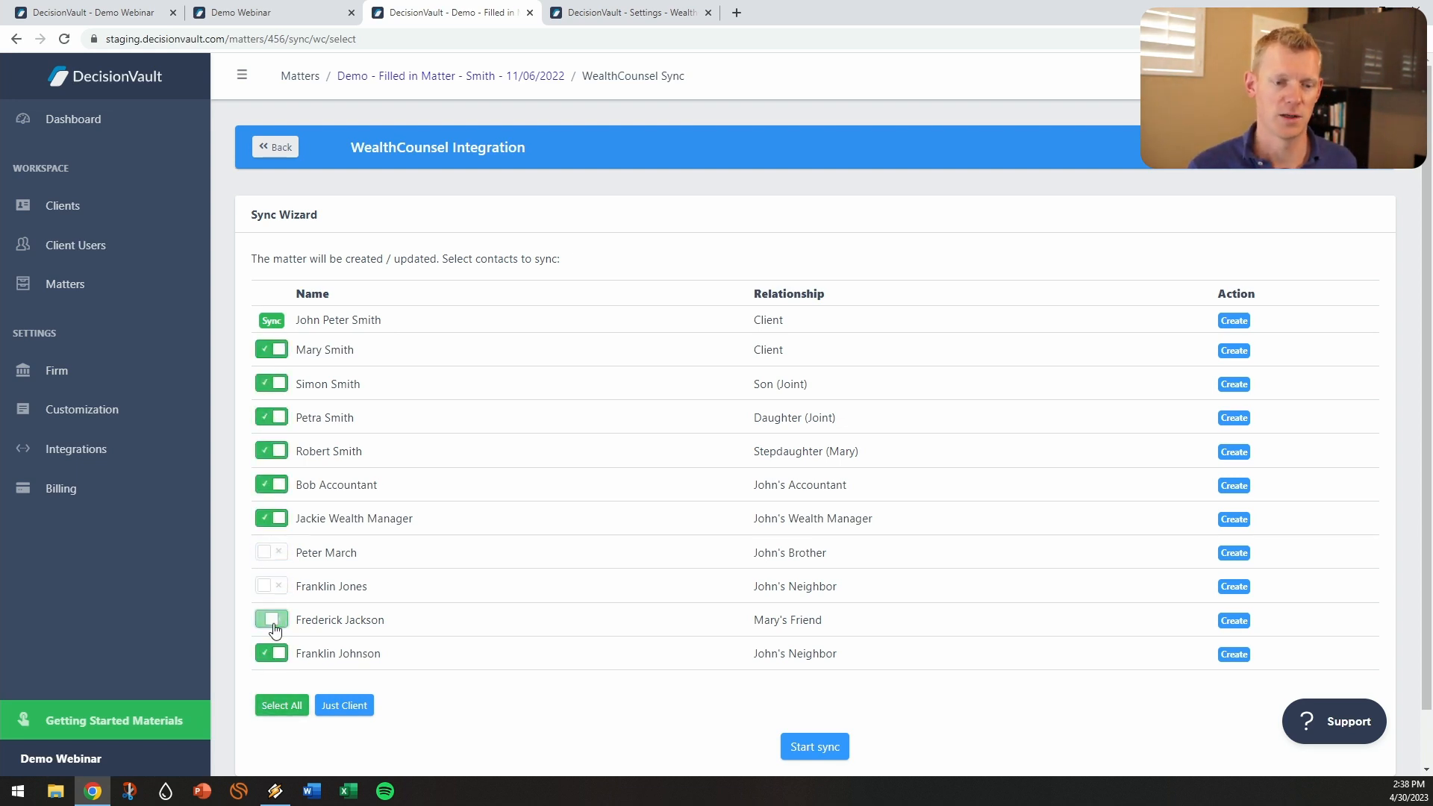
left_click(271, 619)
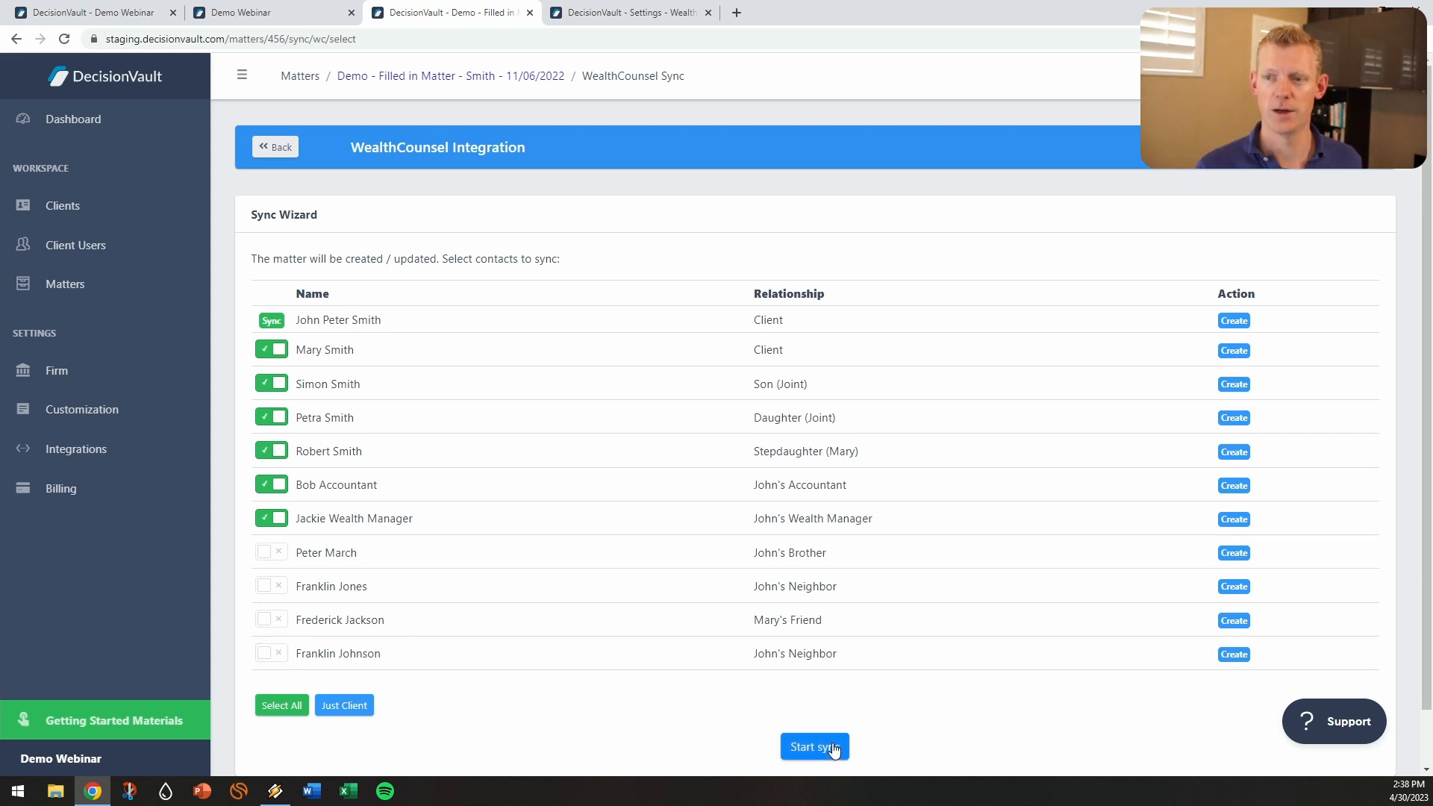
left_click(813, 746)
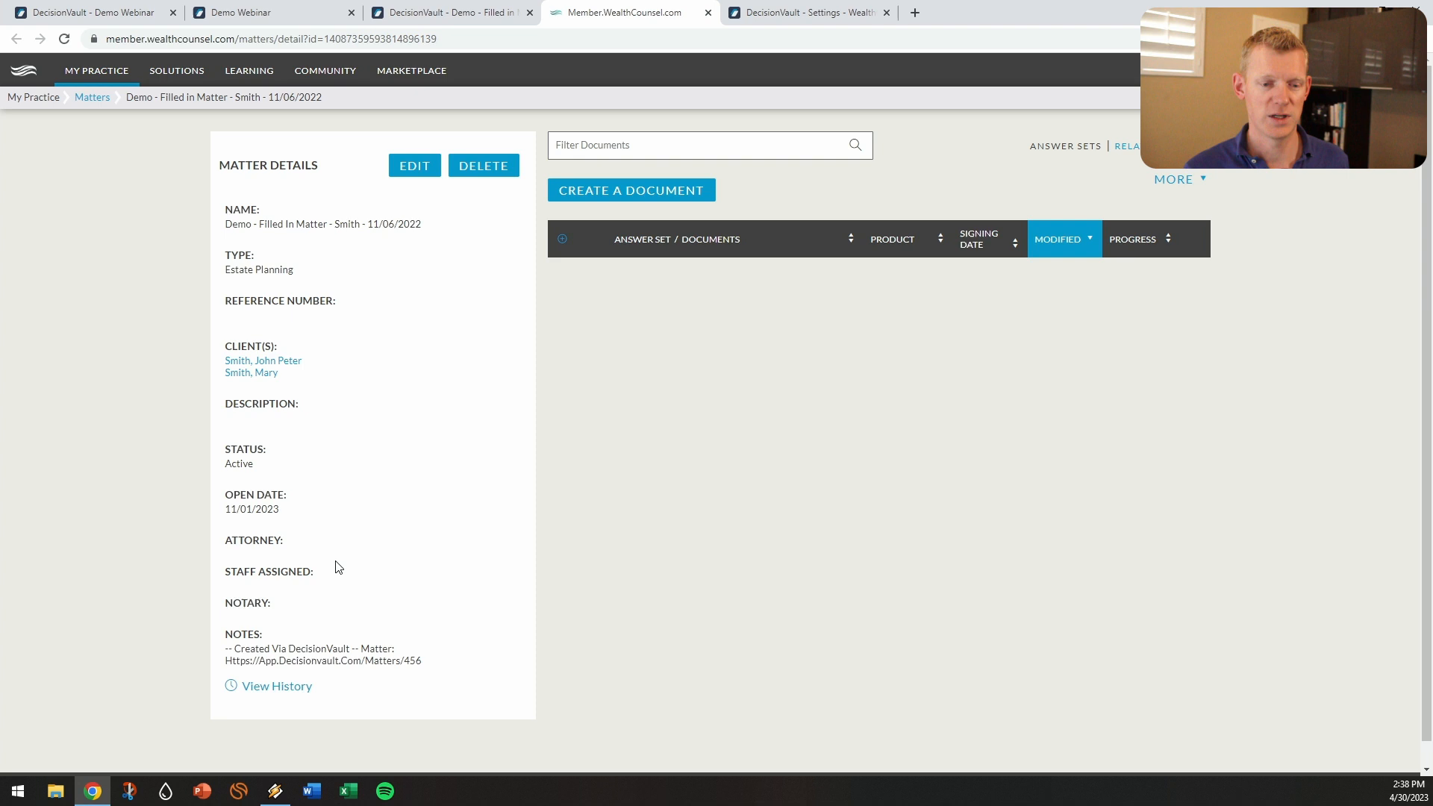
Check the WealthCounsel matter's note linking to DecisionVault, then open John Peter Smith's record.
left_click_drag(225, 647, 423, 660)
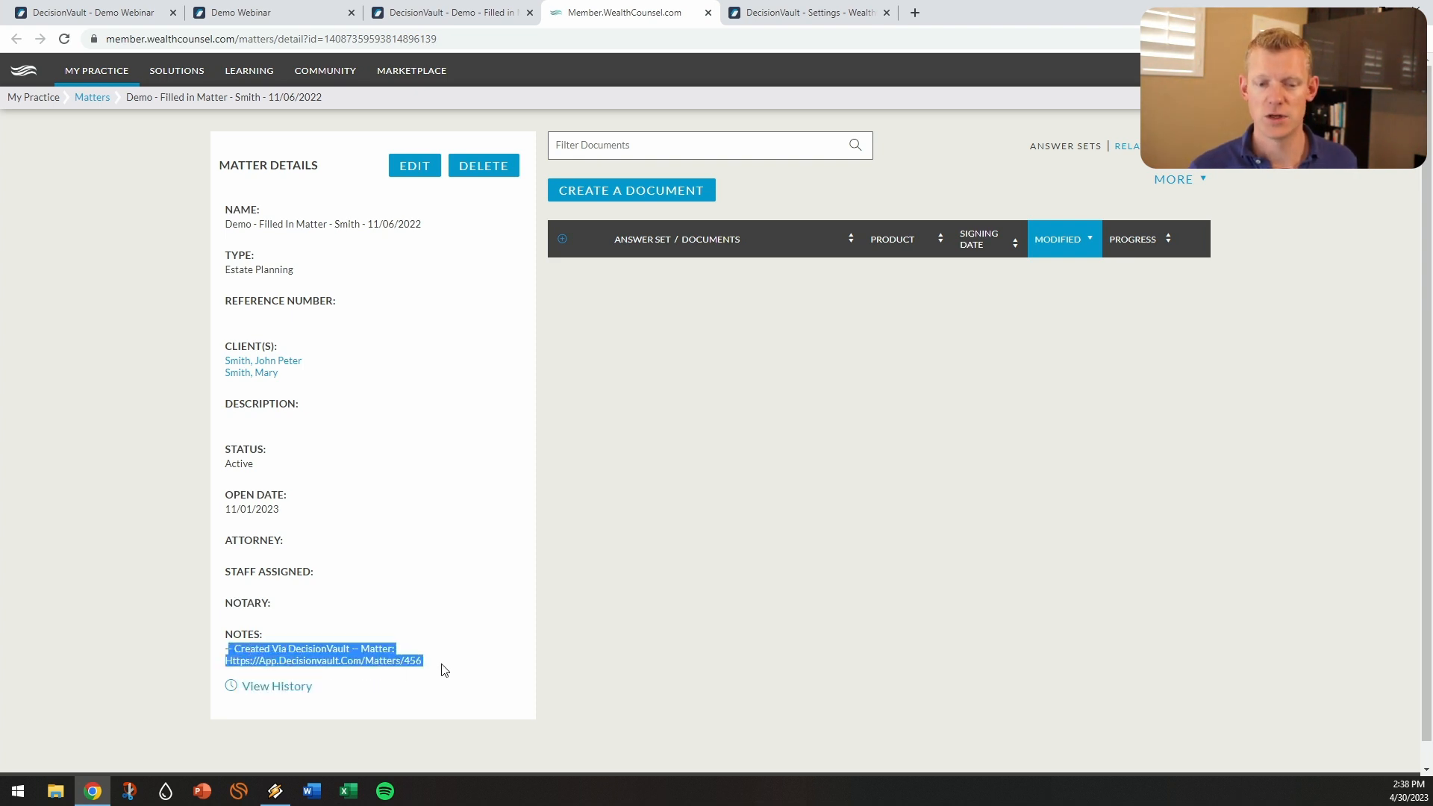
left_click(445, 667)
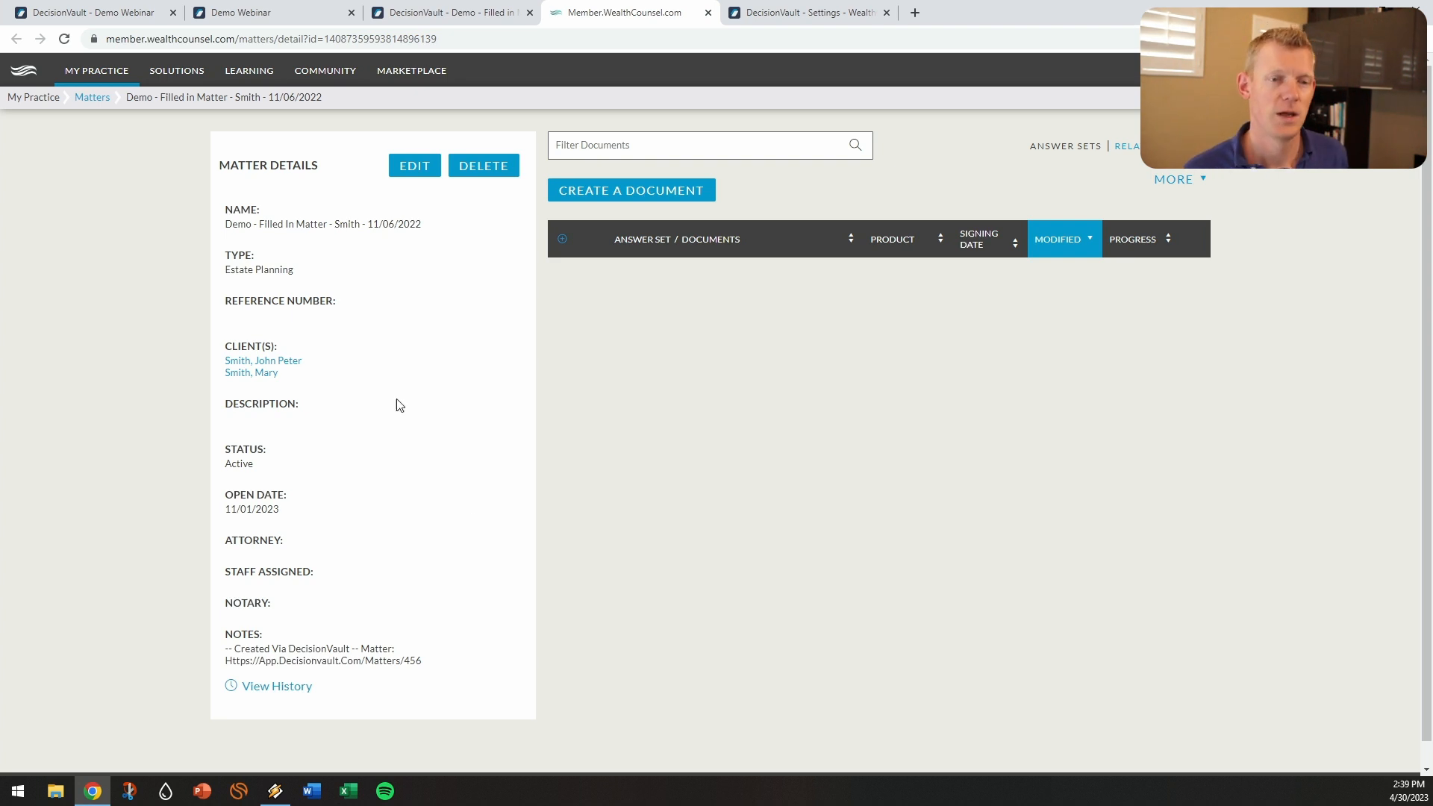
left_click(262, 360)
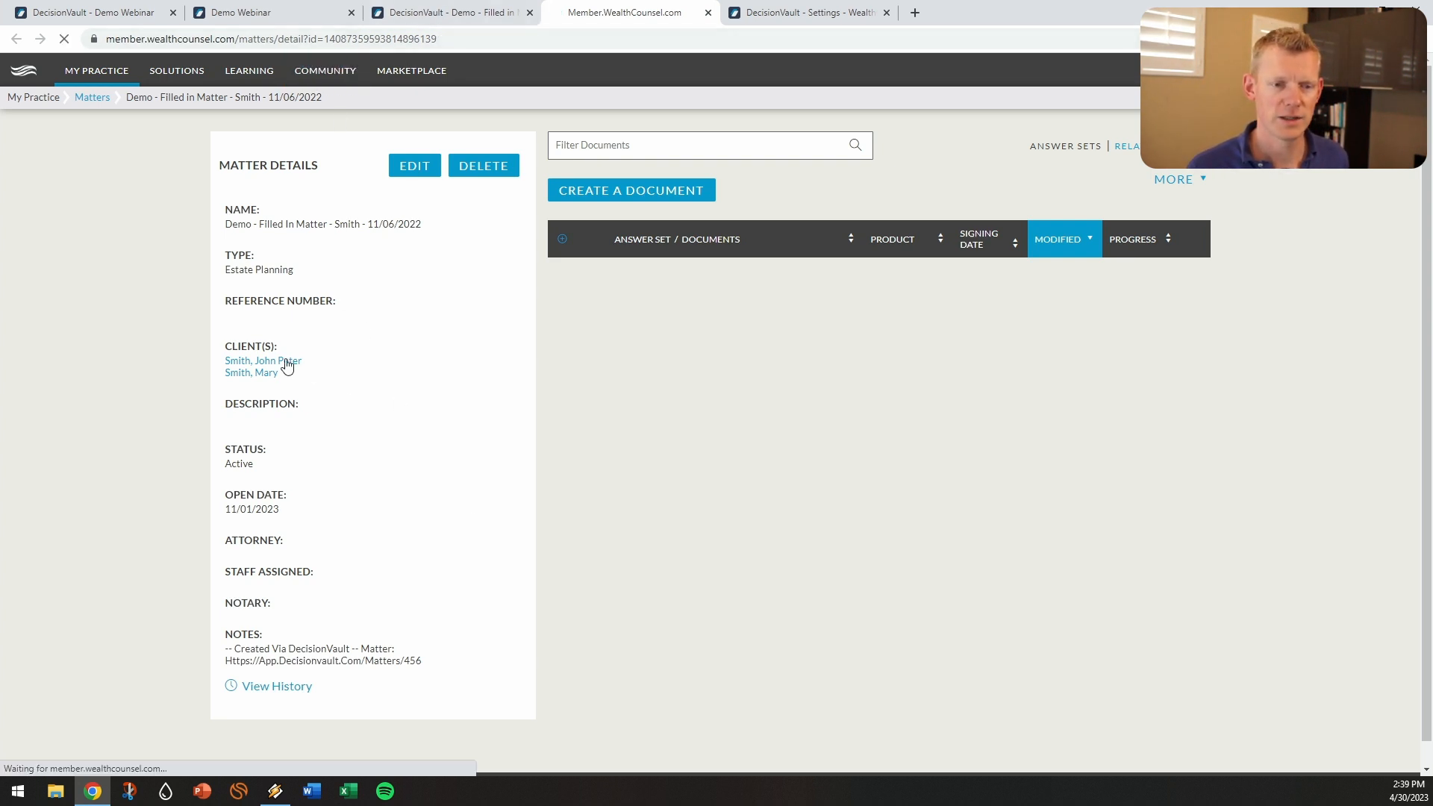
left_click(260, 359)
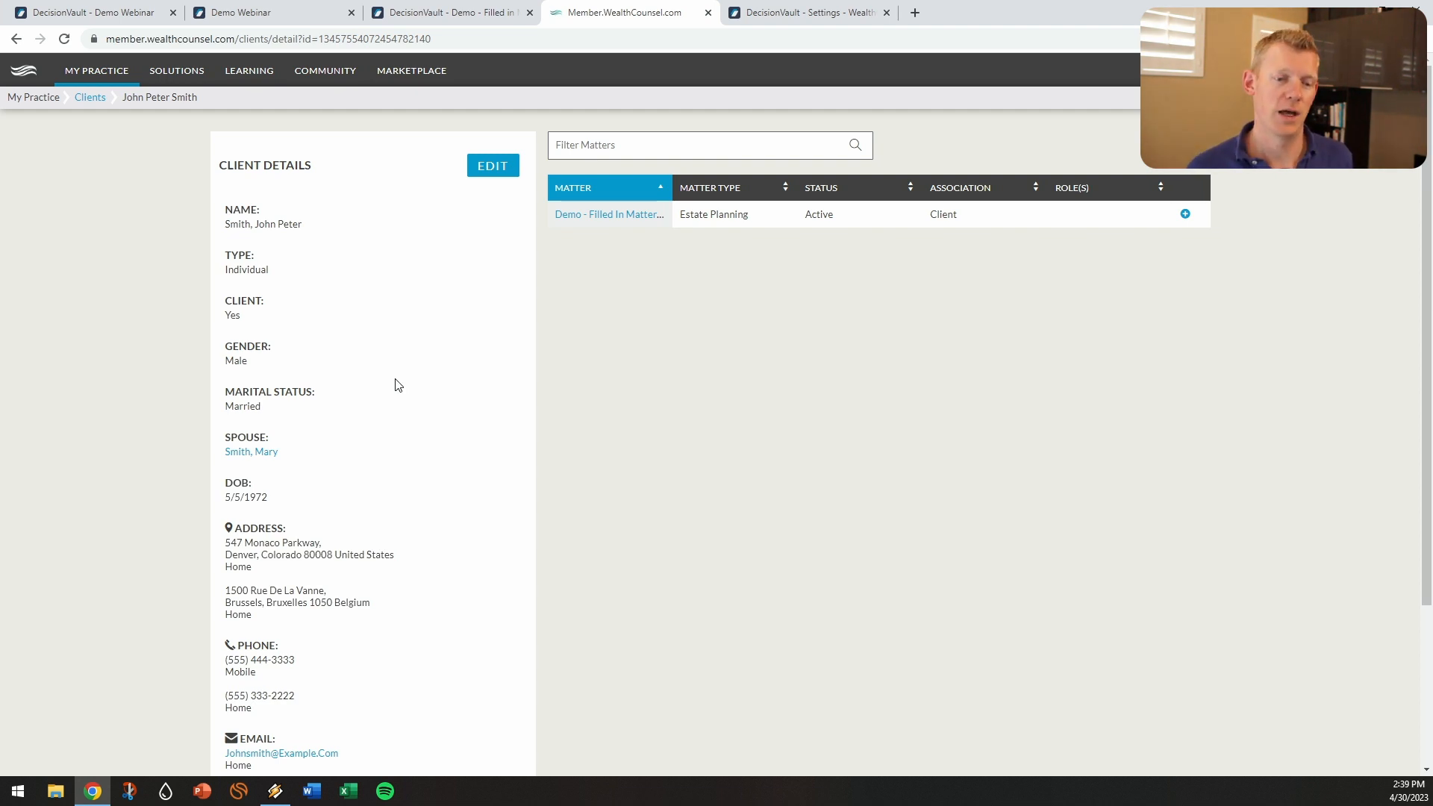
Scroll through John Peter Smith's synced details, then return to DecisionVault's WealthCounsel settings.
scroll("down", 3)
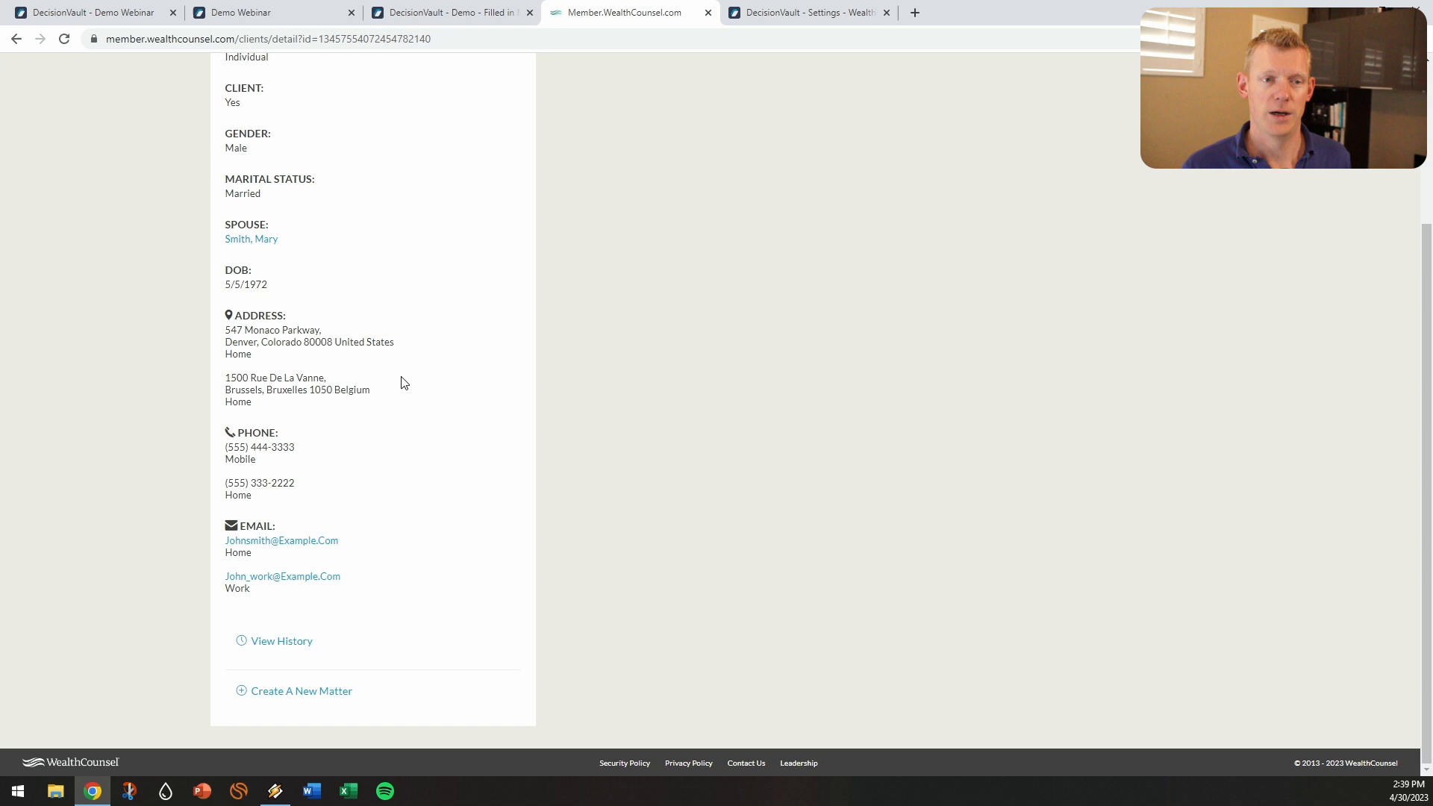
mouse_move(269, 472)
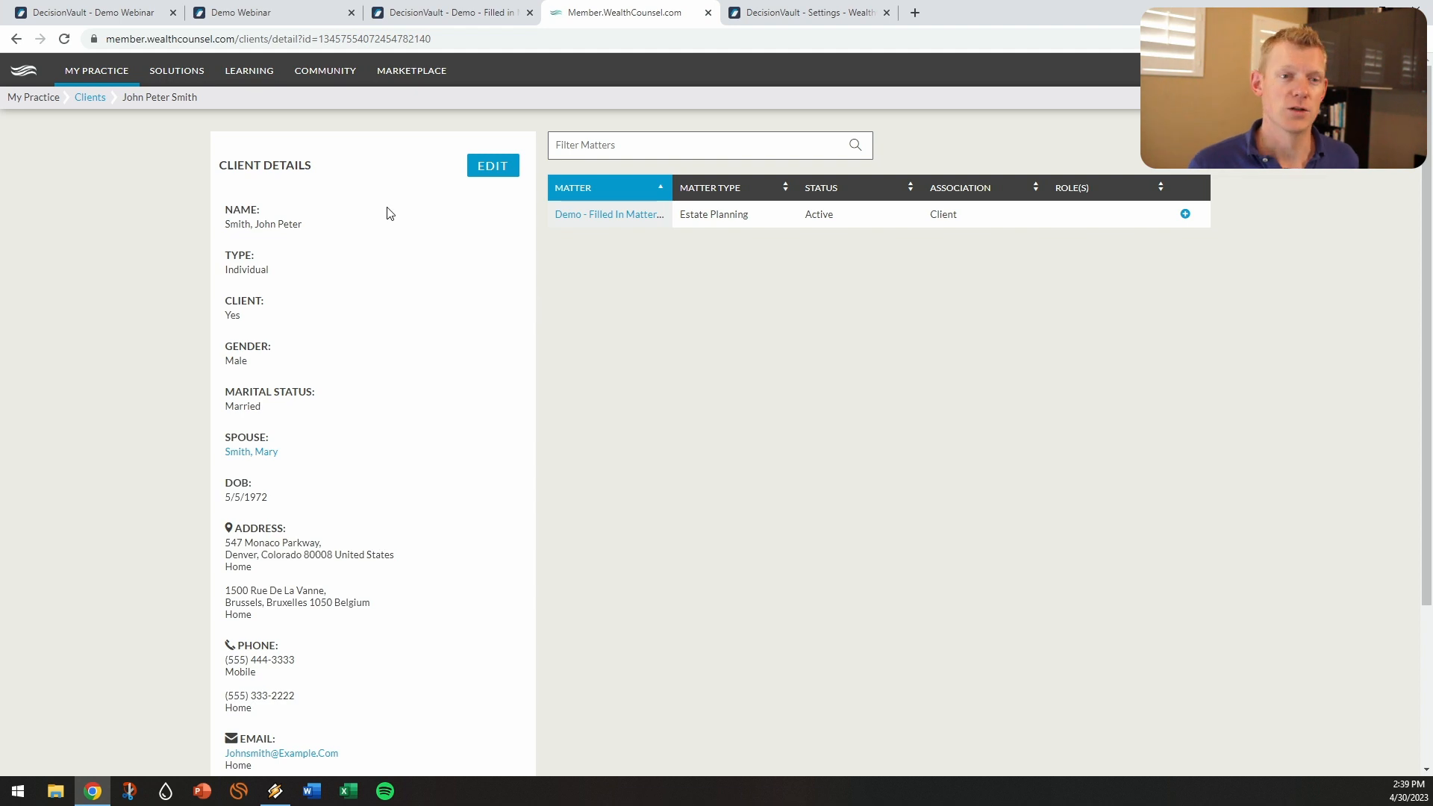
left_click(256, 12)
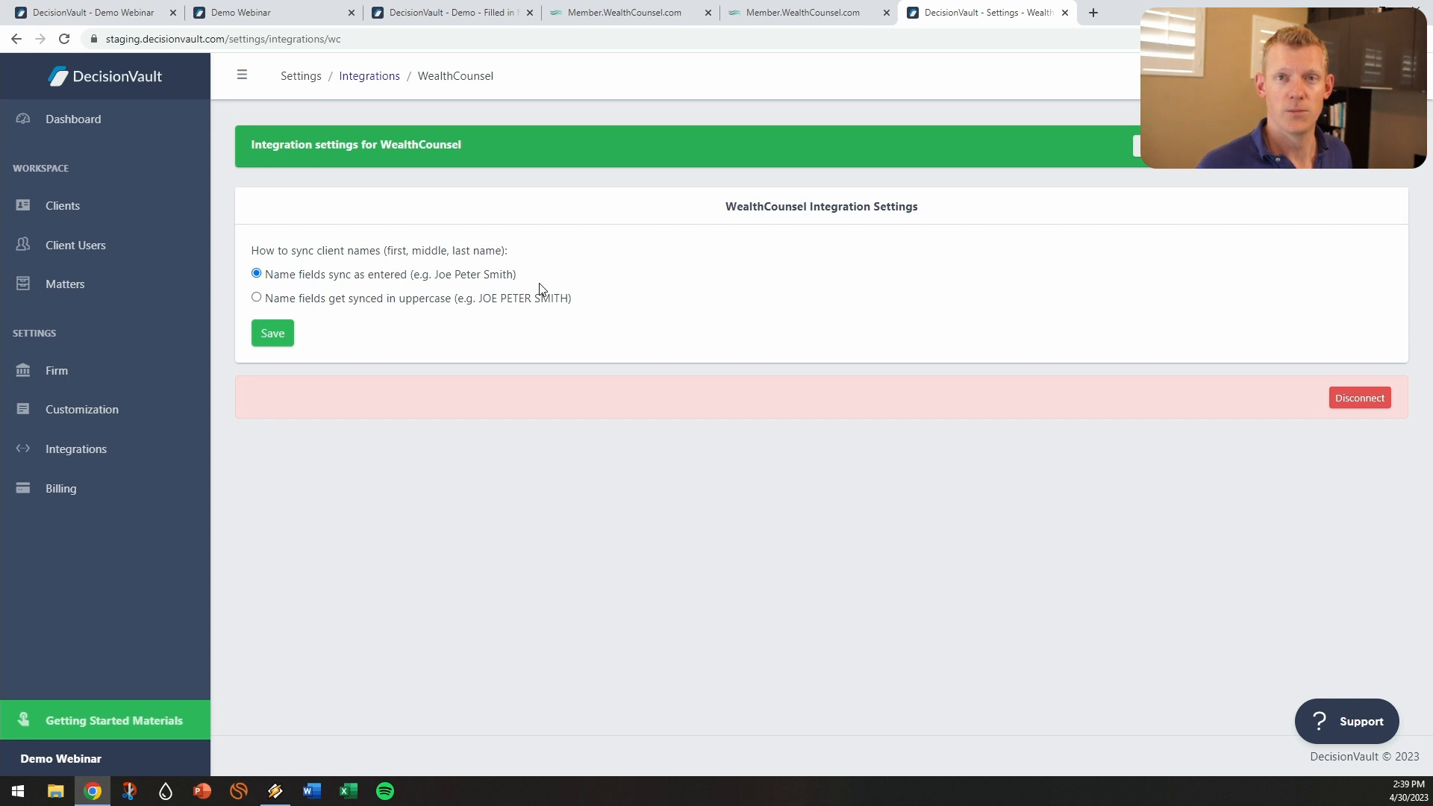
mouse_move(538, 301)
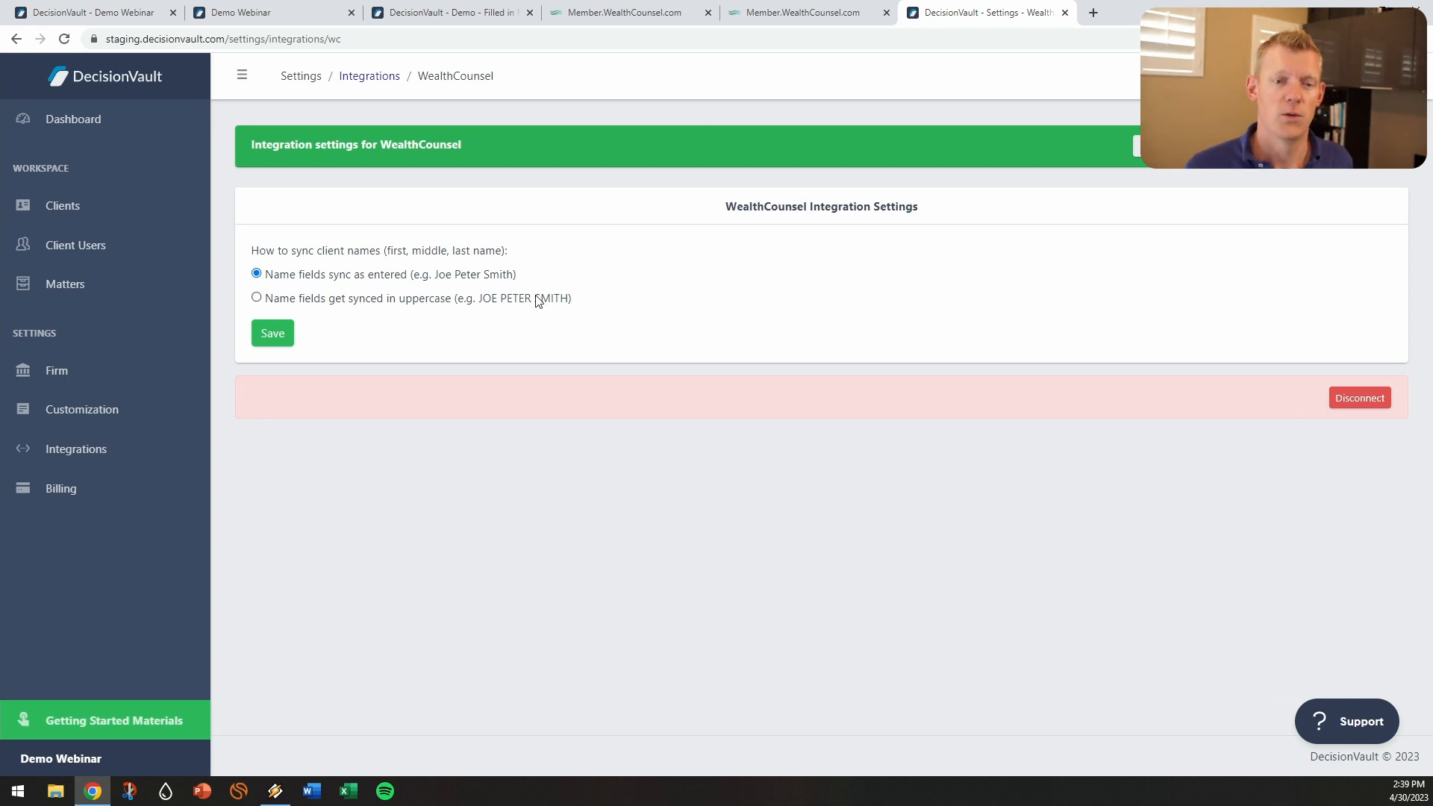
Choose 'Name fields get synced in uppercase' for the WealthCounsel integration.
left_click(257, 298)
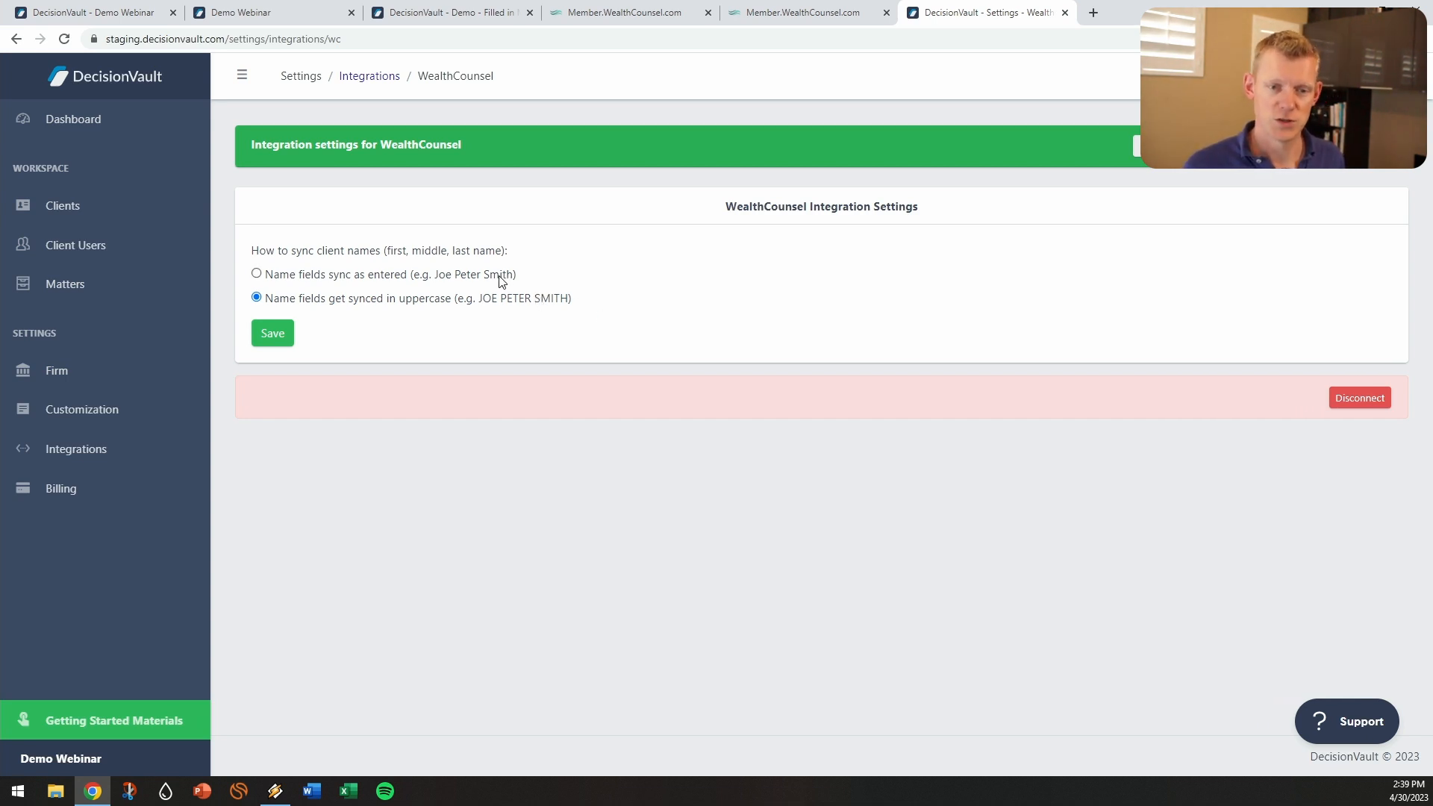
mouse_move(827, 253)
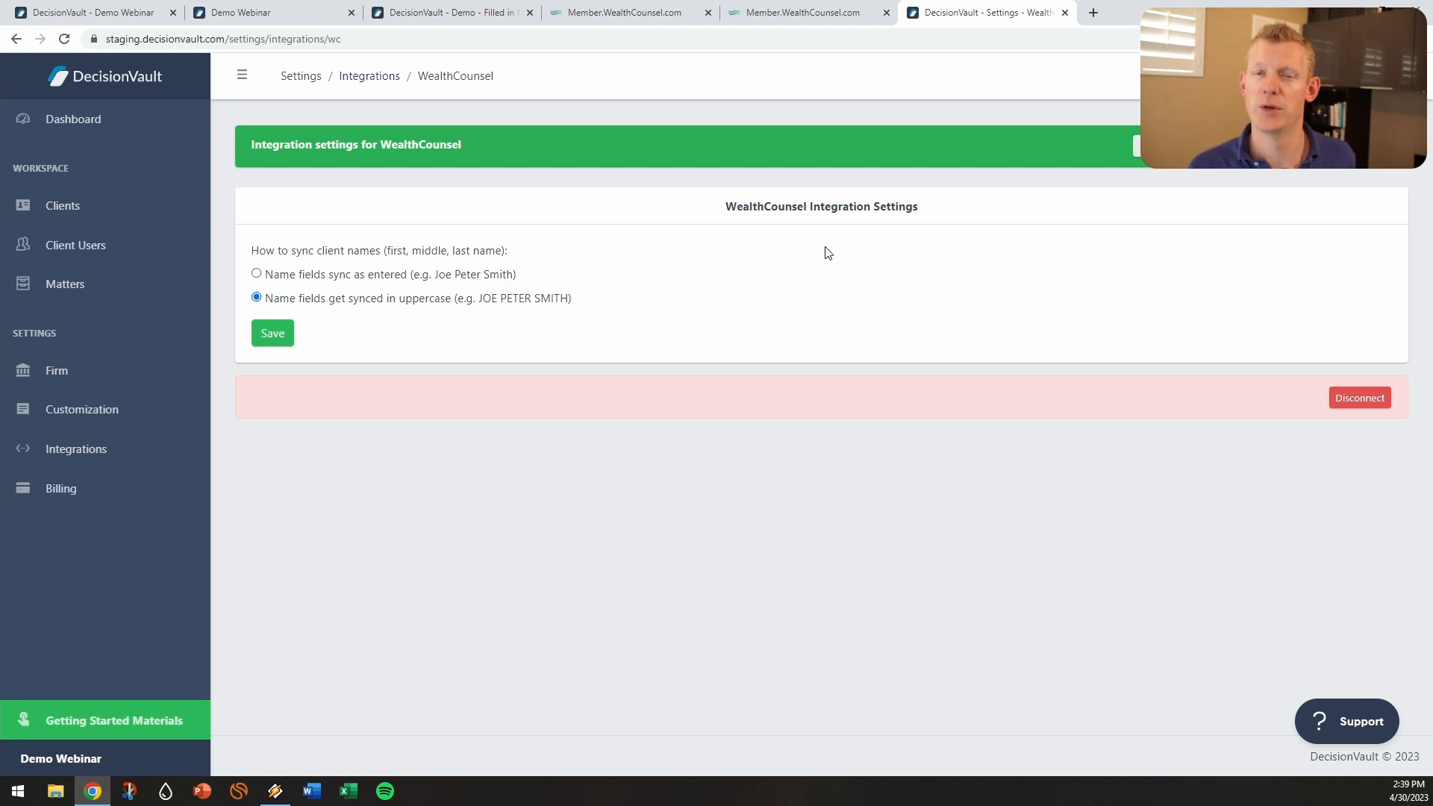
mouse_move(332, 341)
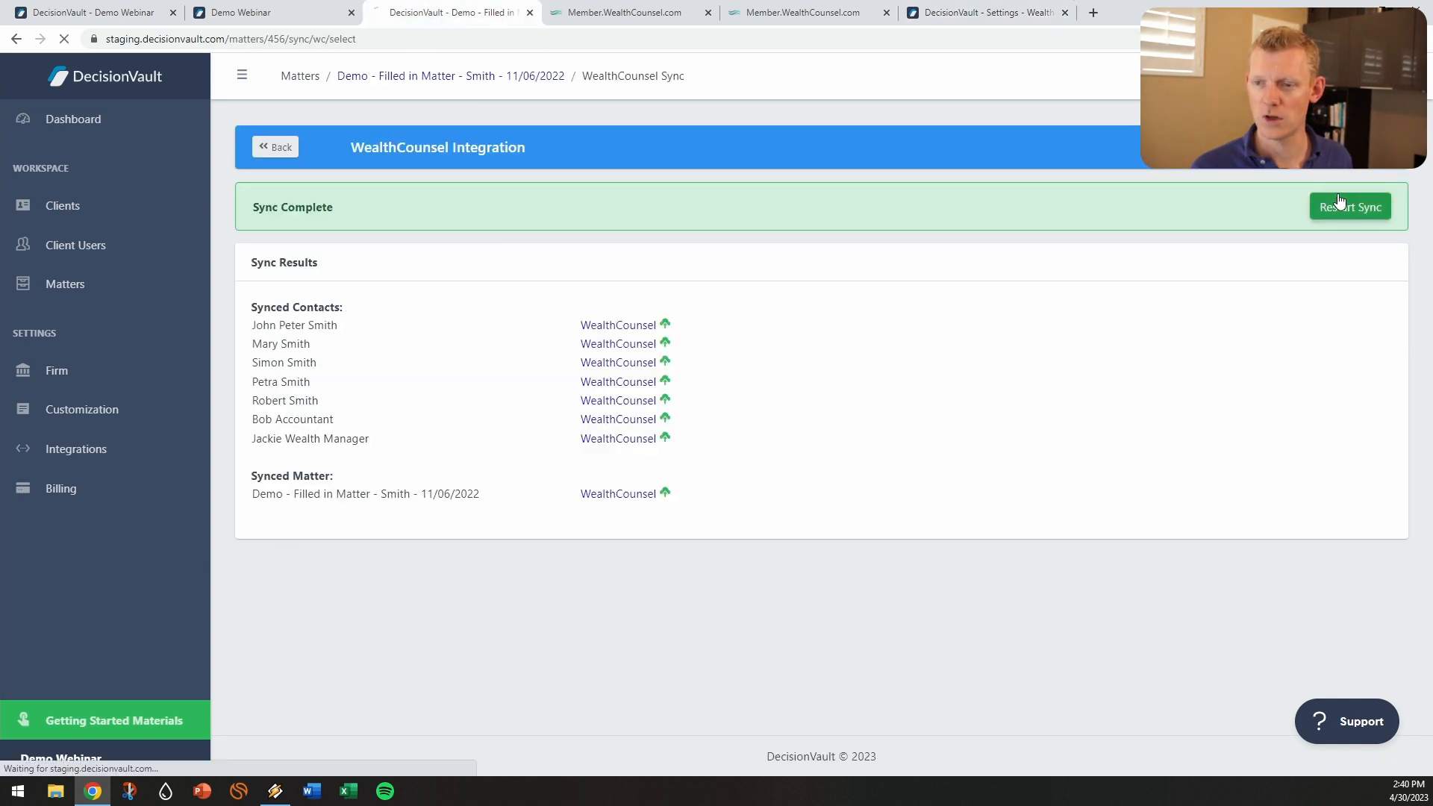
Restart the Smith matter sync with Mary, Simon, Petra and Robert included.
left_click(1350, 206)
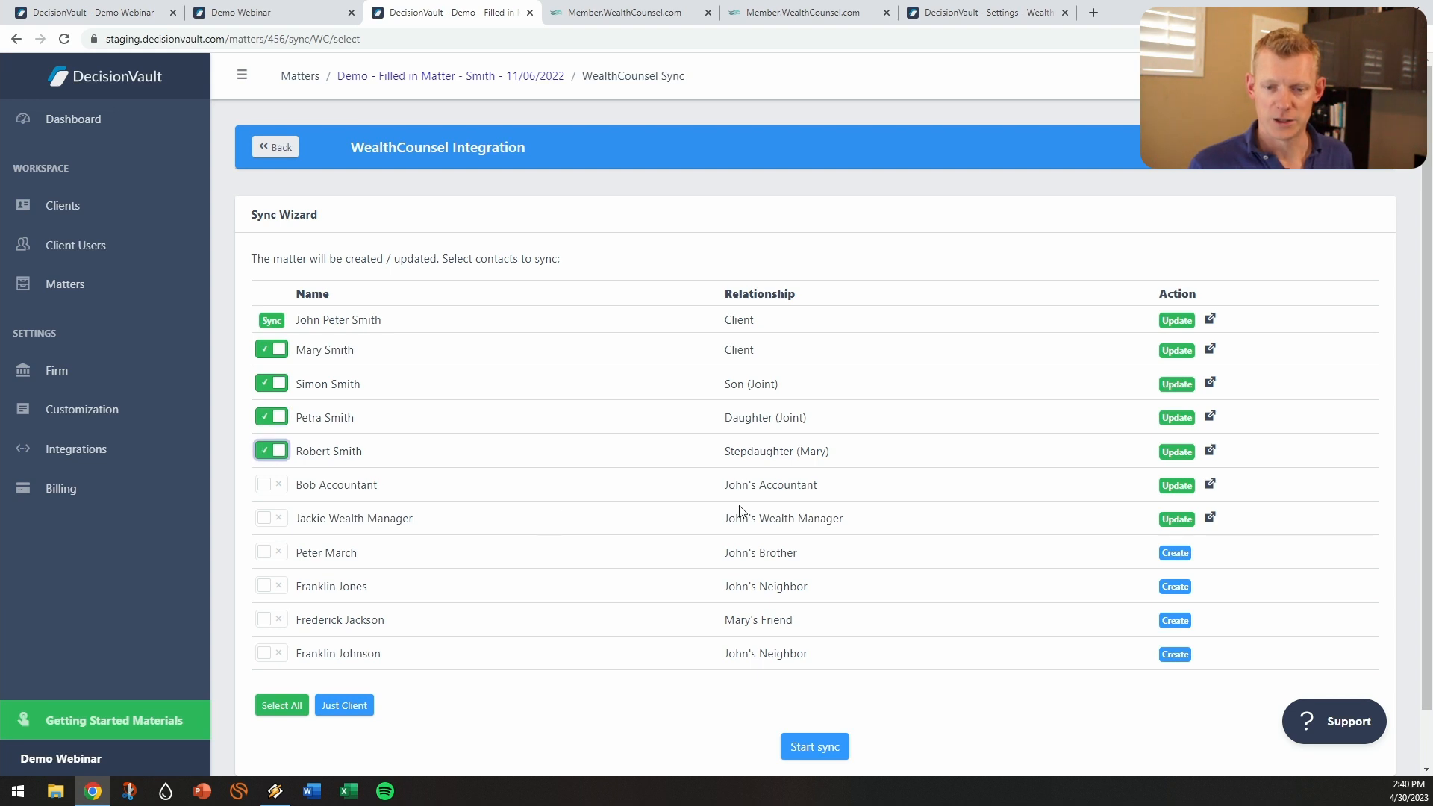
mouse_move(756, 512)
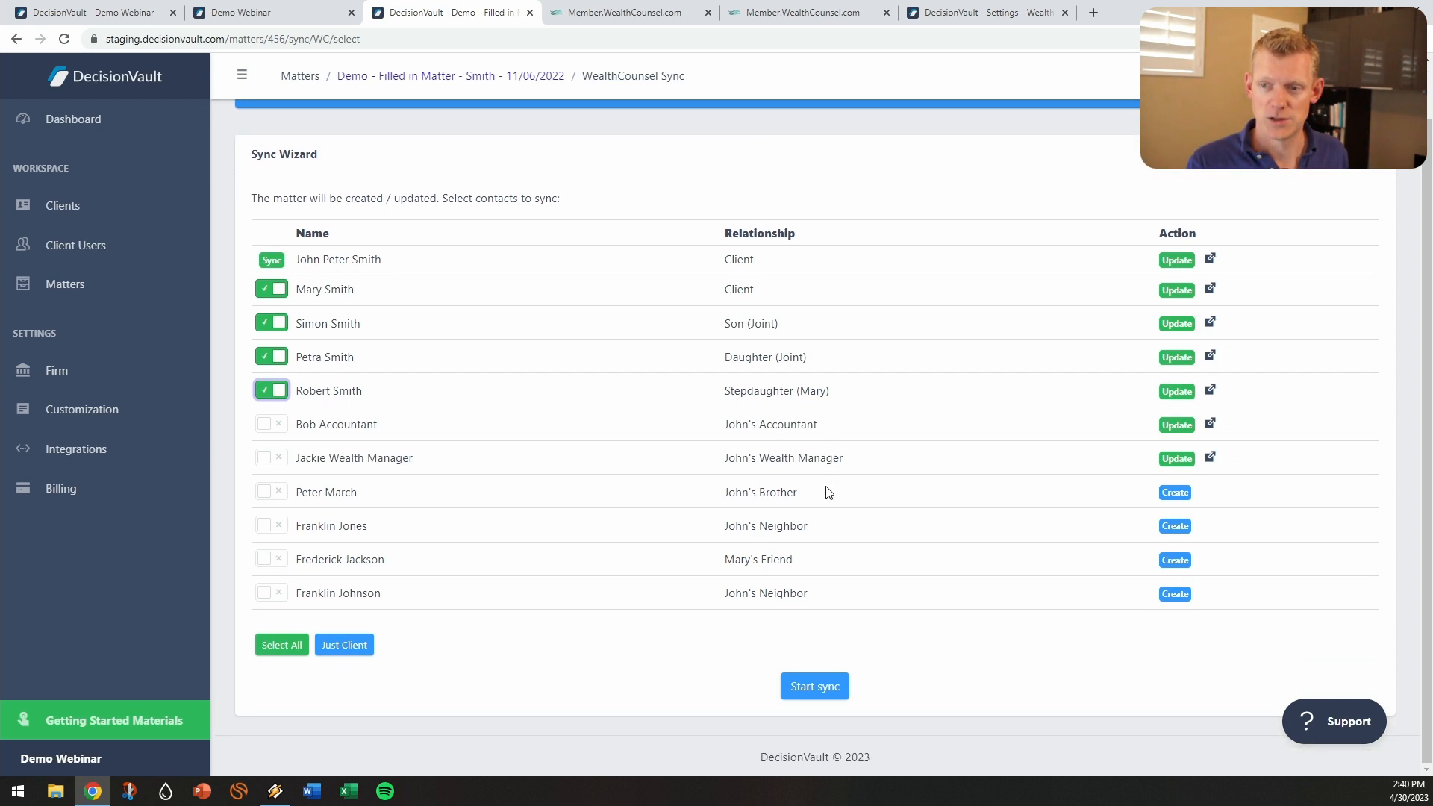
left_click(813, 685)
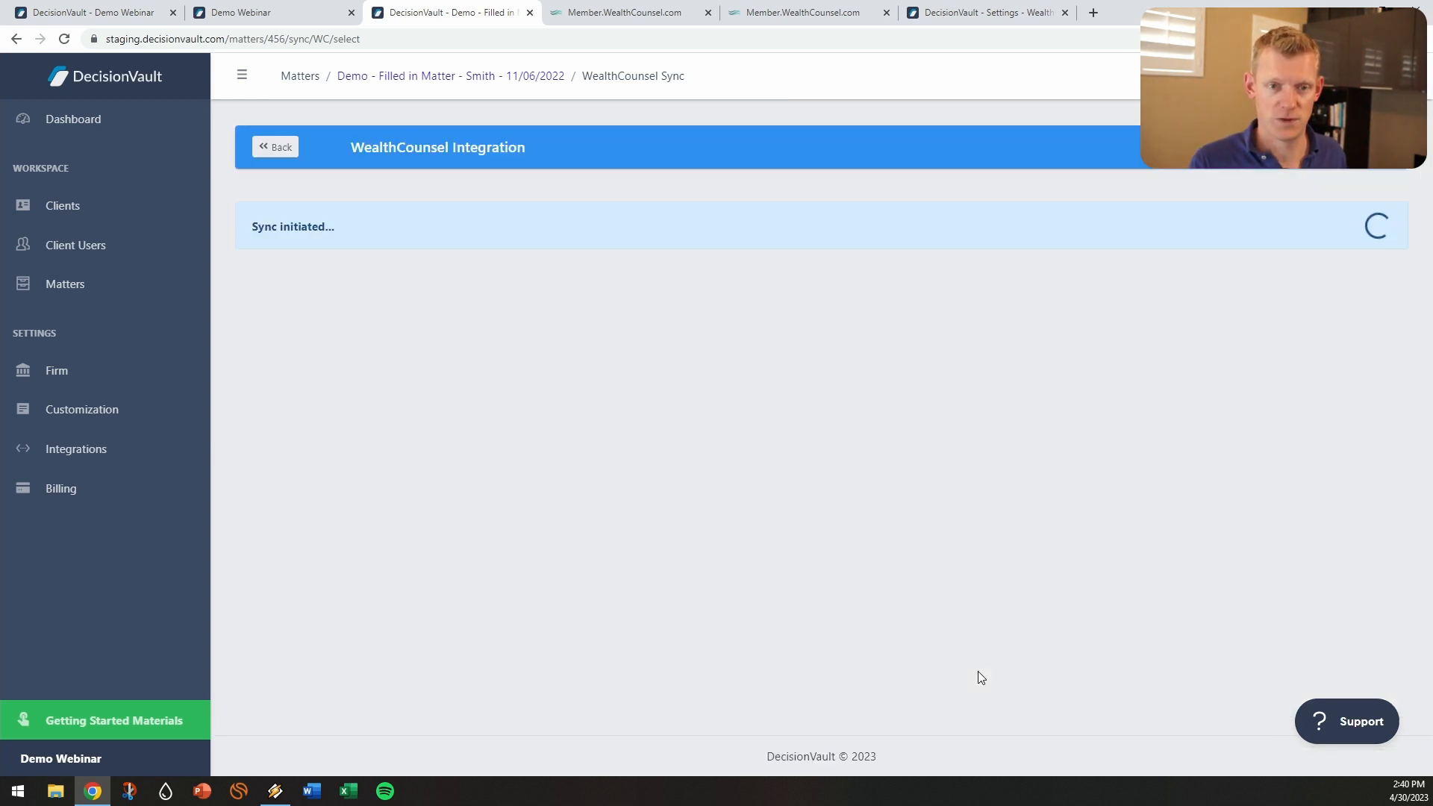